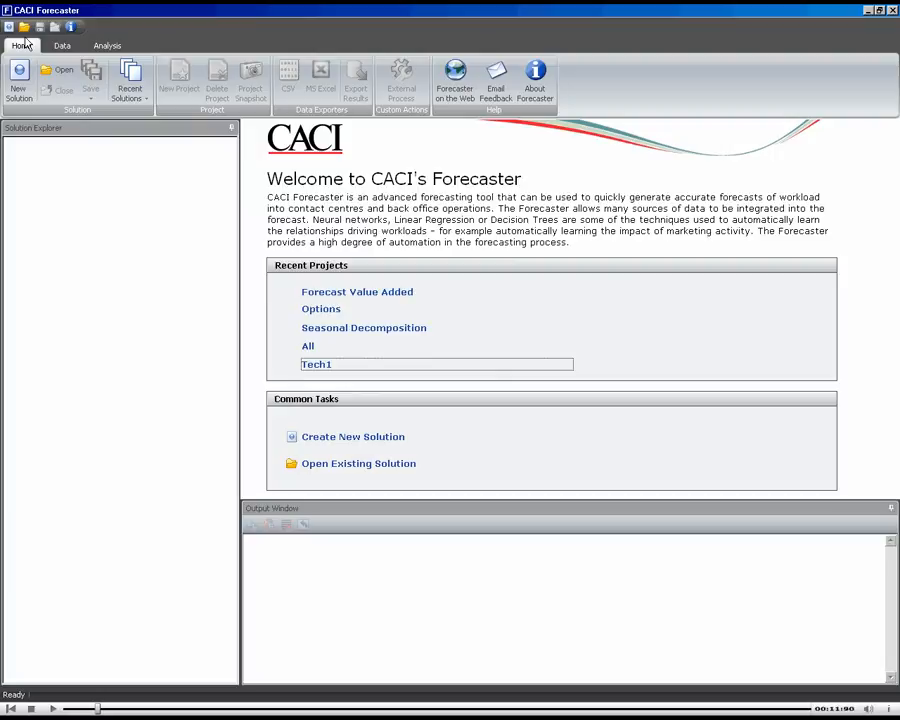
- Create a new solution named 'Forecast Value Add' containing a default project
click(178, 76)
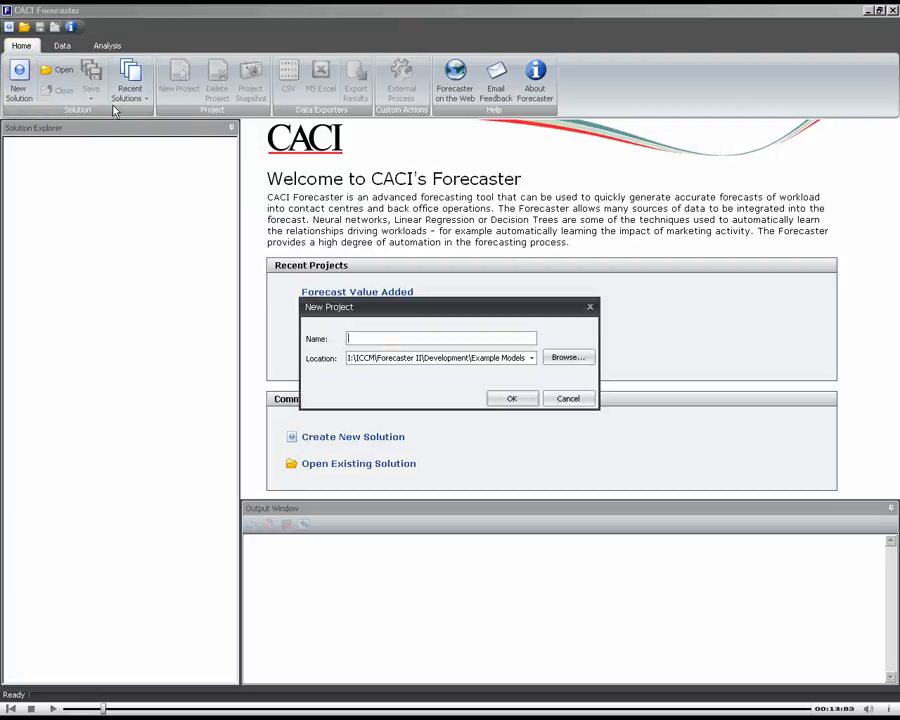
text(Forecast V)
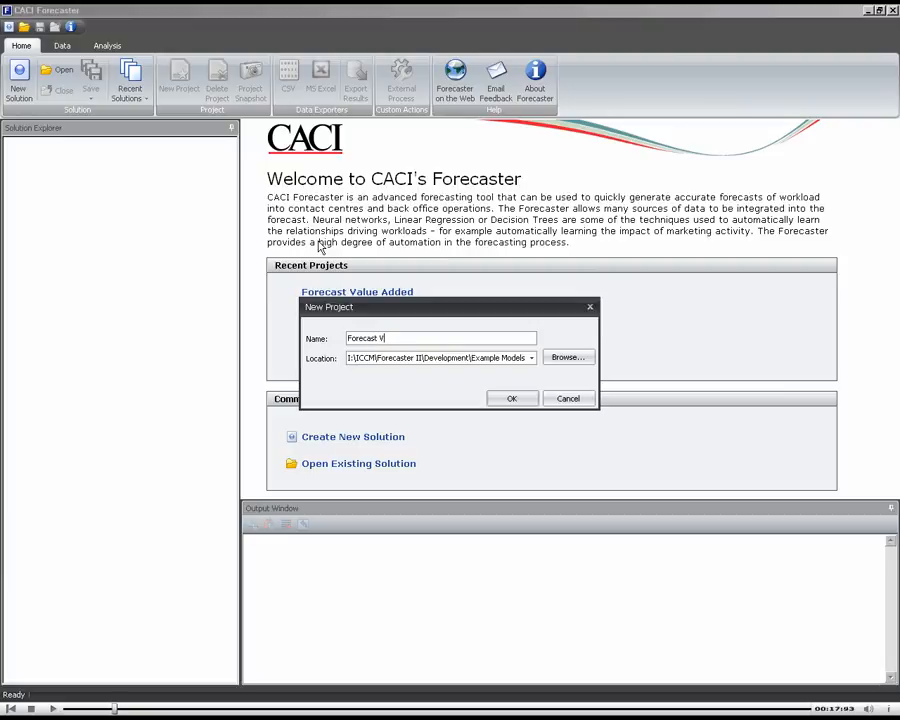
text(alue Add)
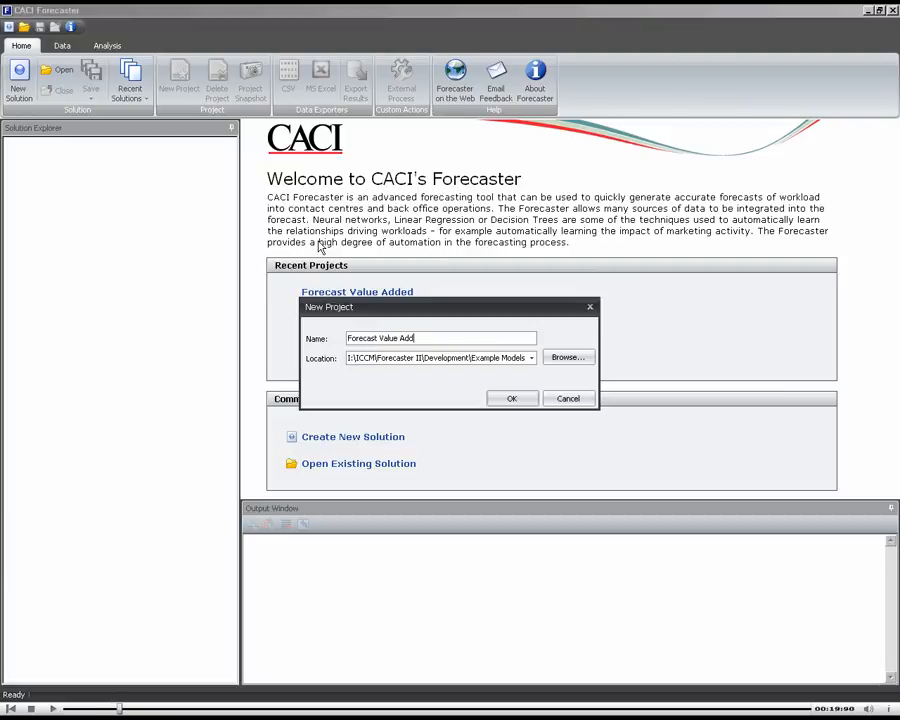
click(512, 398)
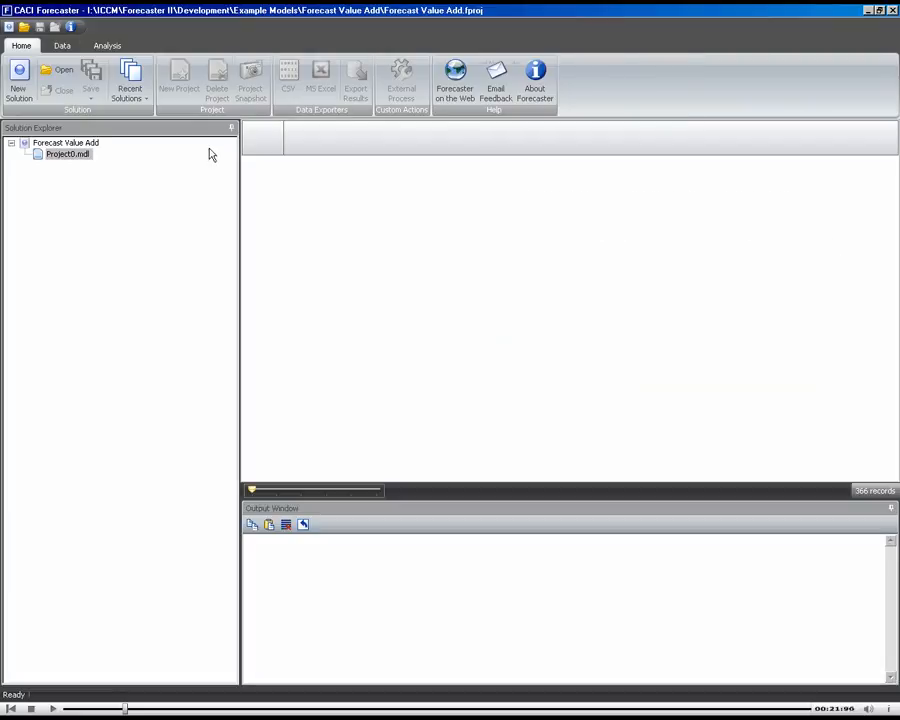
- Import the comma-delimited calls CSV so the grid holds Date, Weekday, Marketing and Calls columns
click(58, 48)
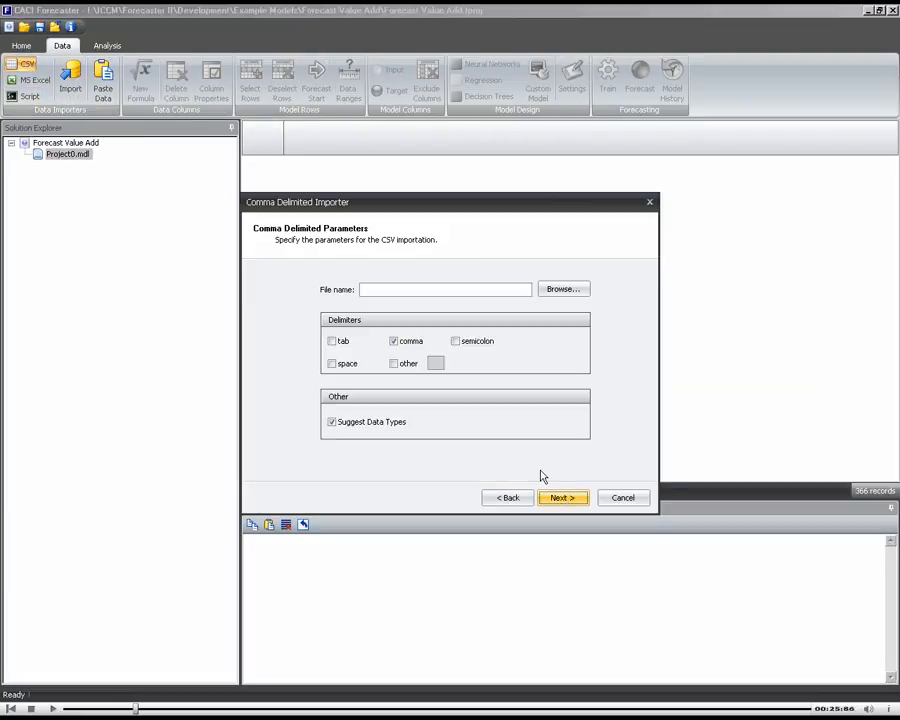
click(564, 288)
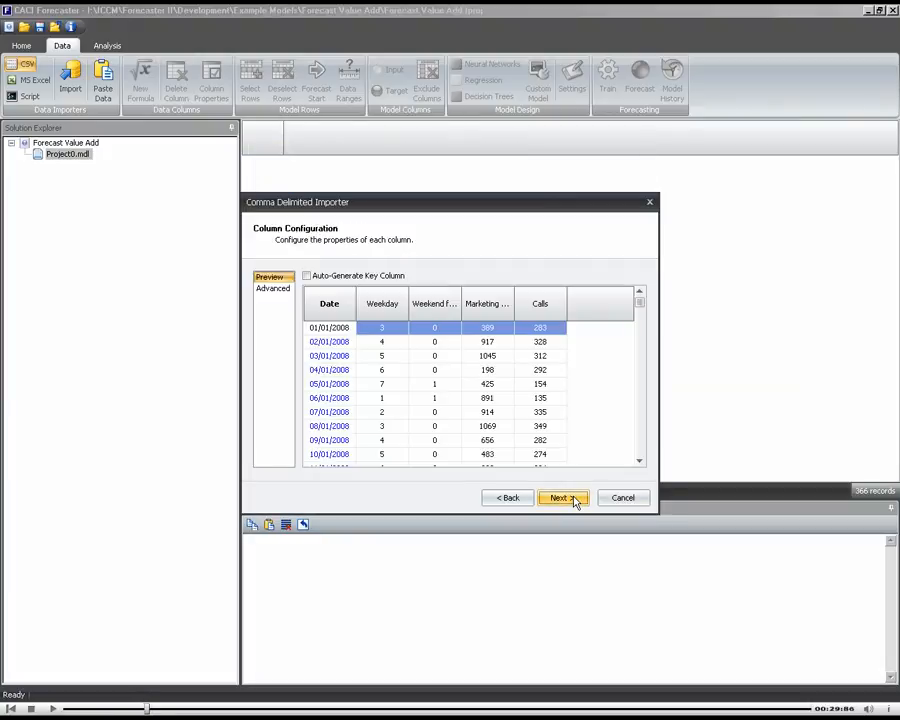
click(564, 496)
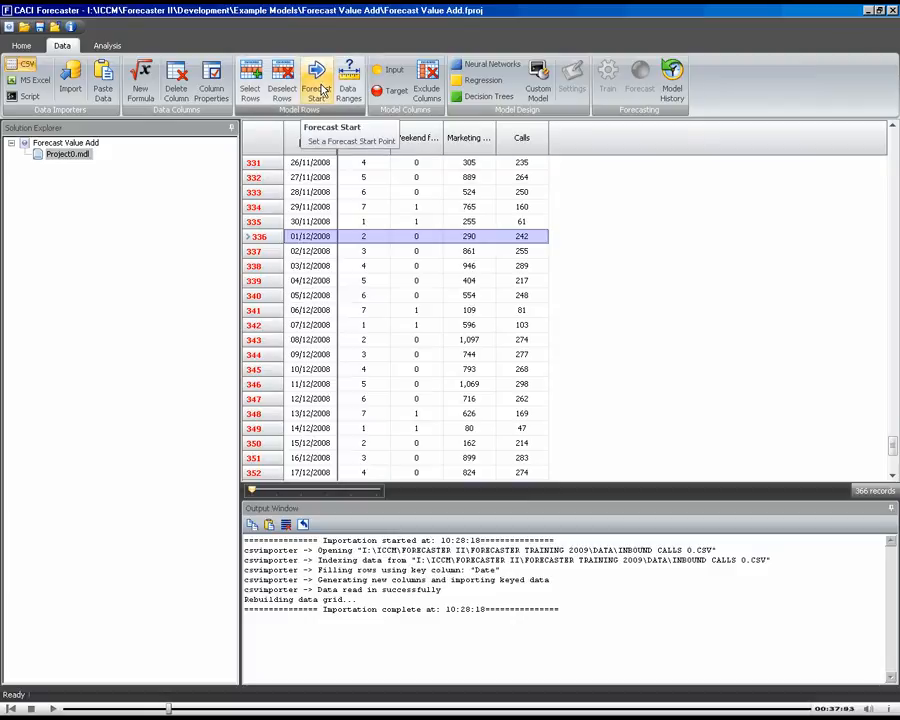
- Set forecast start at 01/12/2008 with a fixed training length and forecast length 31
click(316, 76)
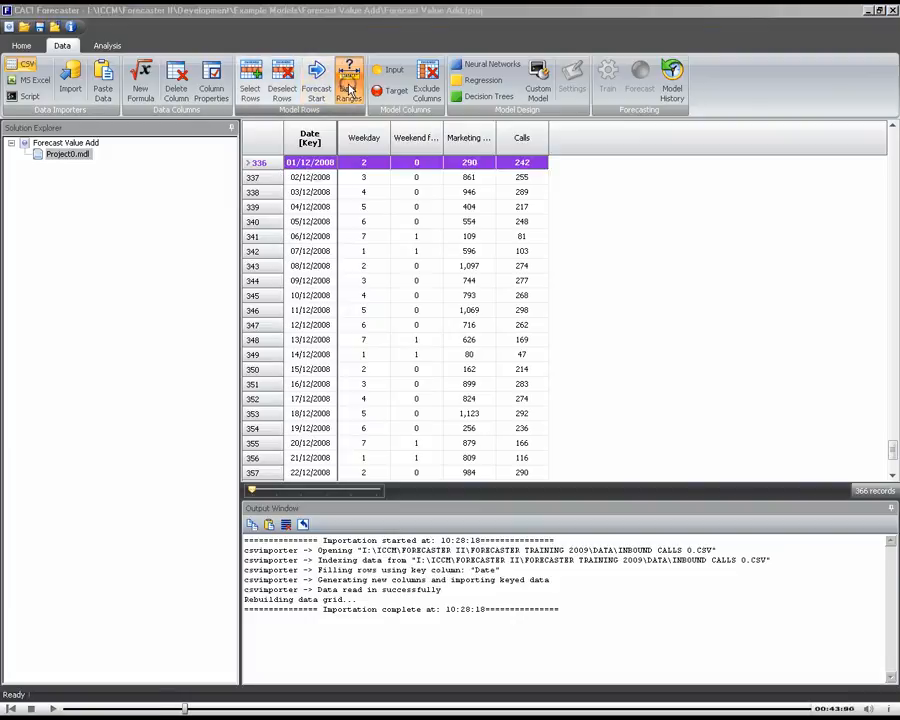
click(352, 72)
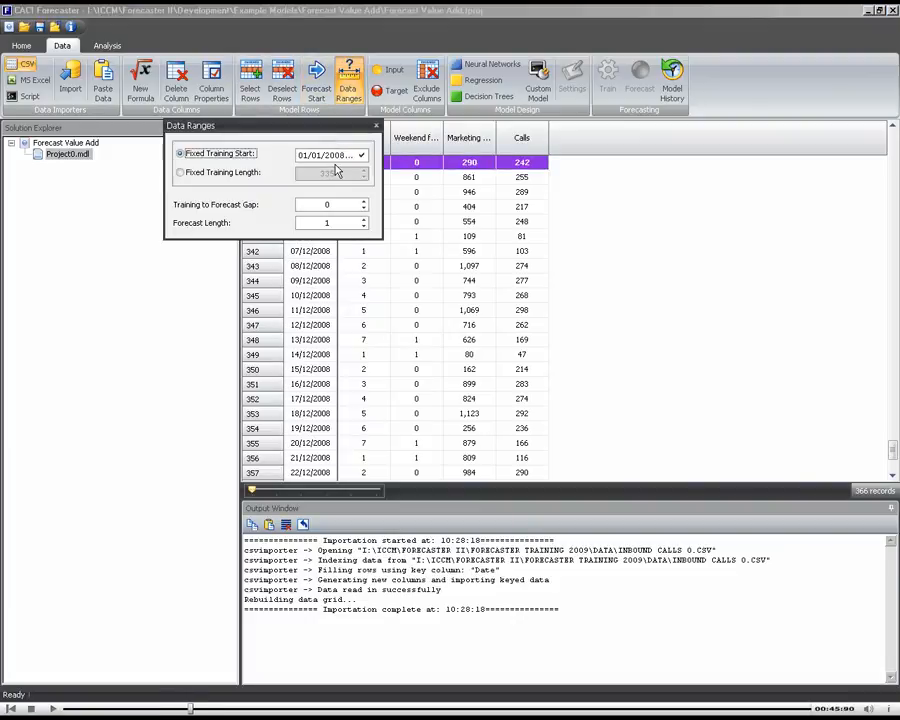
click(180, 172)
text(0)
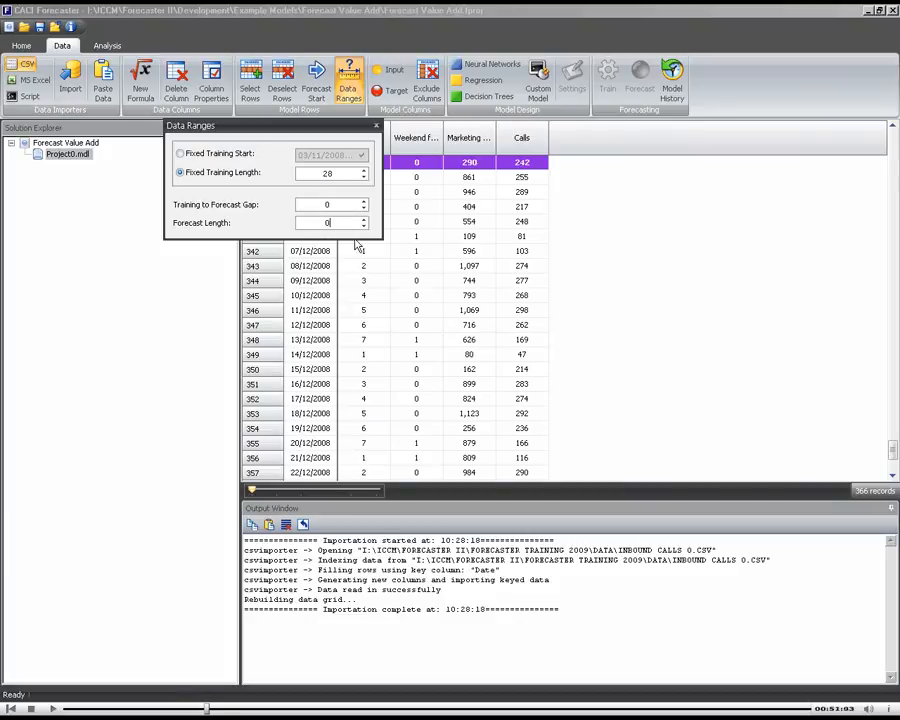
text(31)
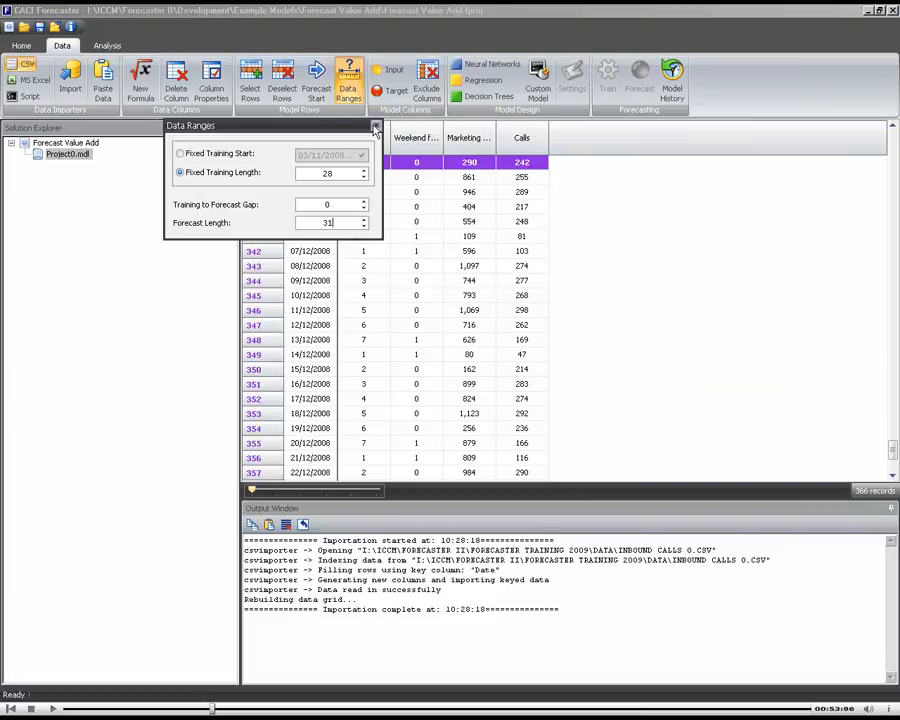
click(376, 126)
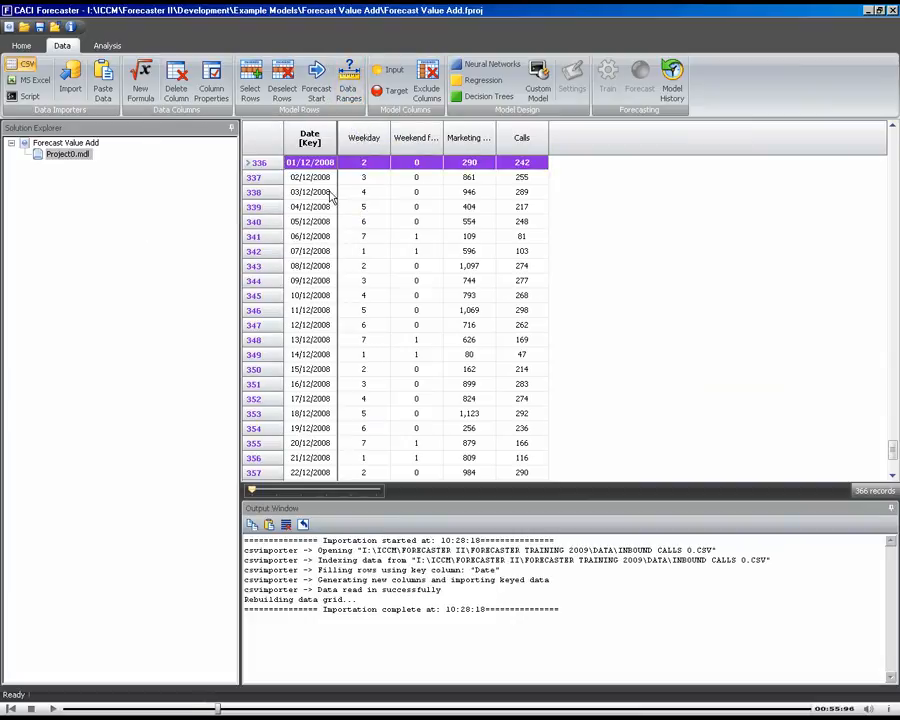
- Make Weekday the input and Calls the target, with a Naive Day Of Week Forecast model on Date
click(388, 80)
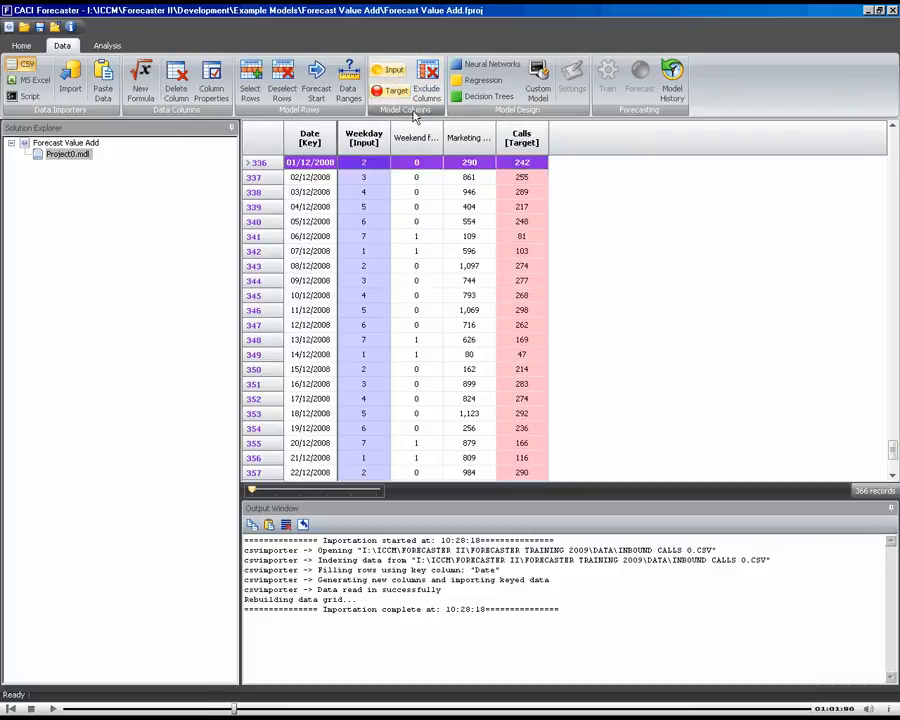
click(538, 78)
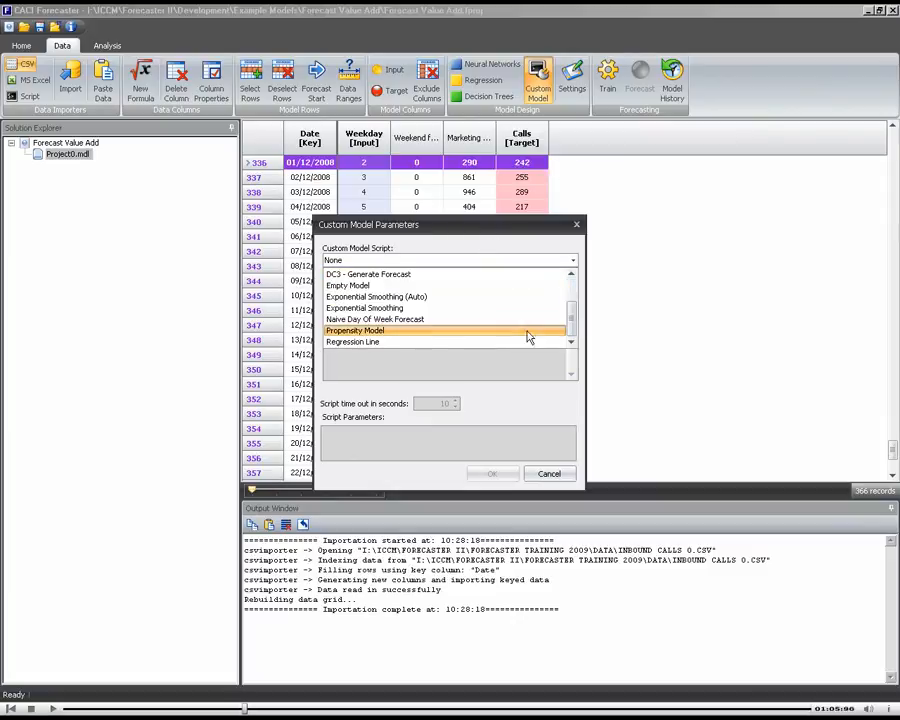
click(376, 320)
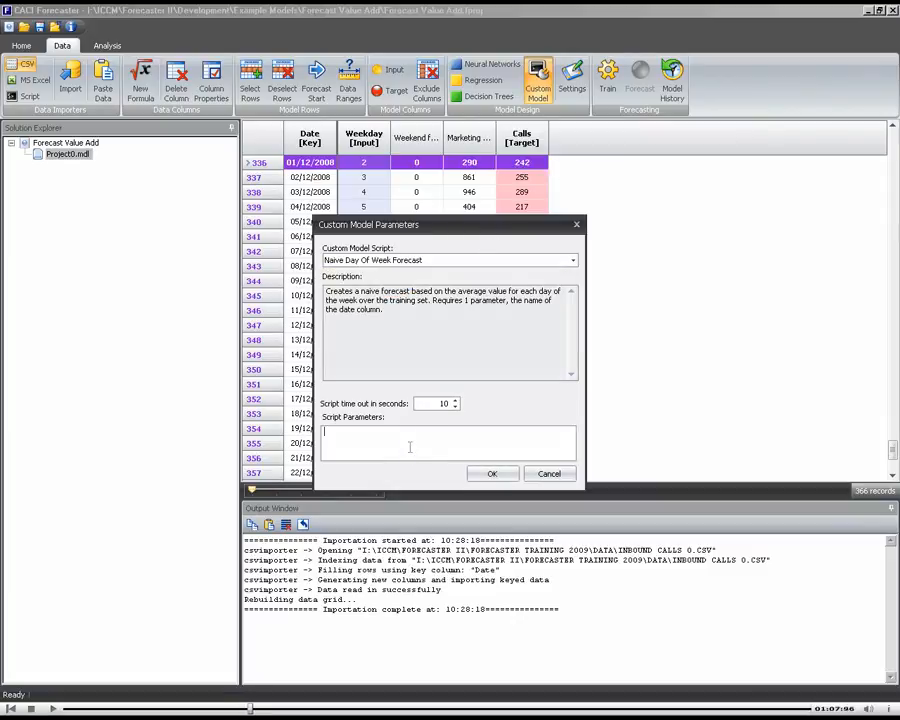
text(Date)
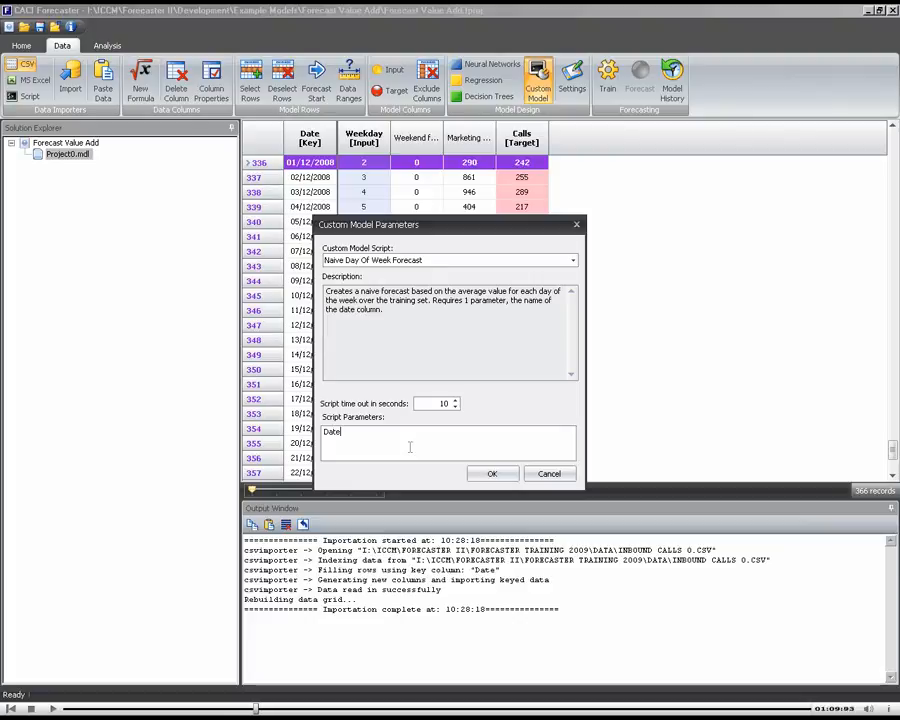
click(492, 472)
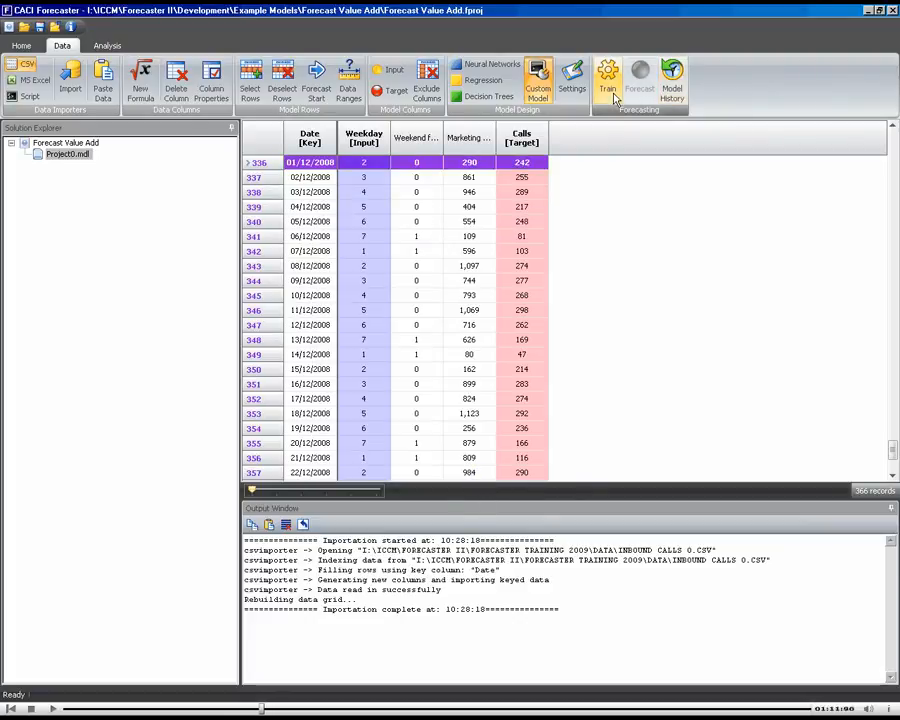
mouse_move(620, 96)
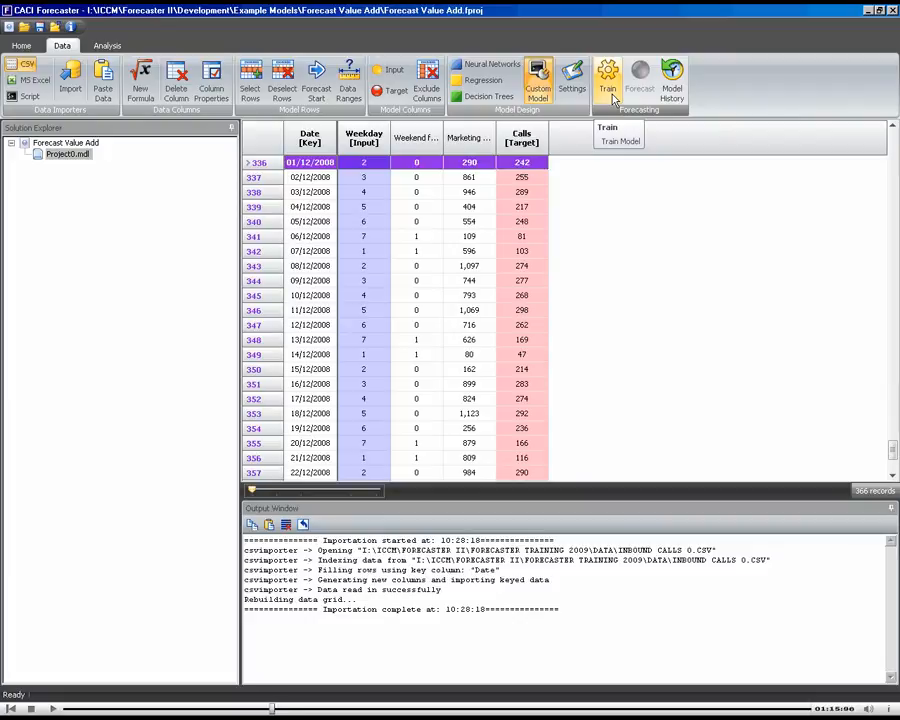
- Train the naive model, generate its forecast through 31/12/2008, and switch to the Analysis view
click(608, 80)
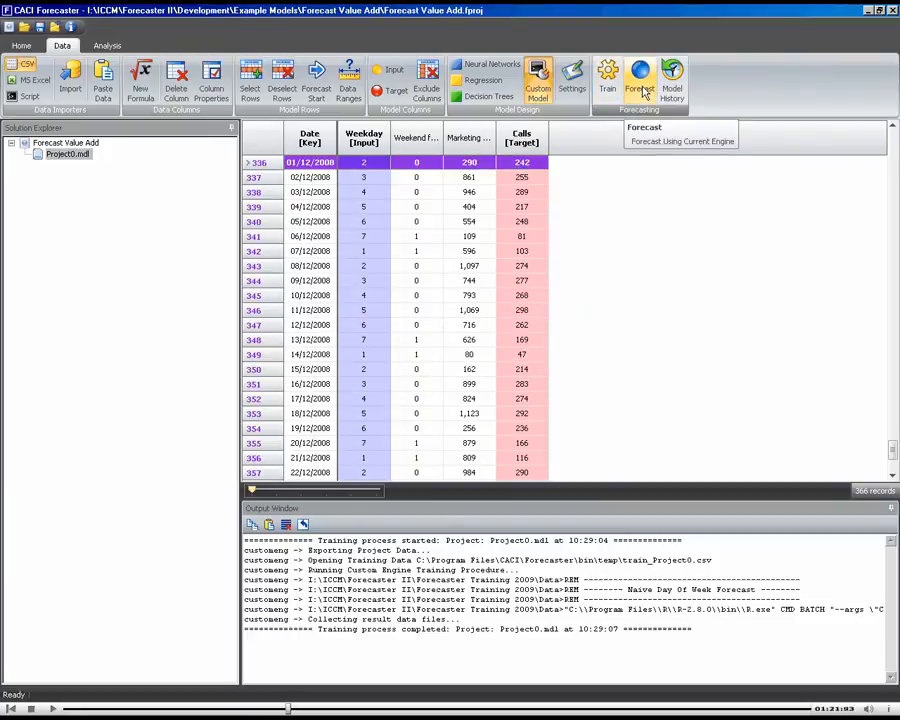
click(640, 80)
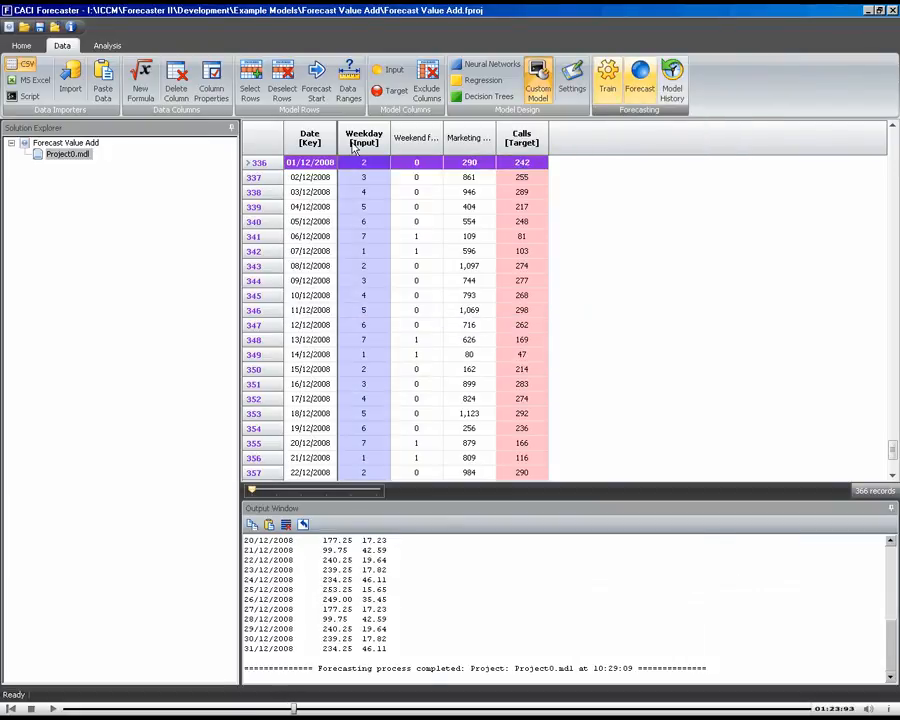
click(108, 46)
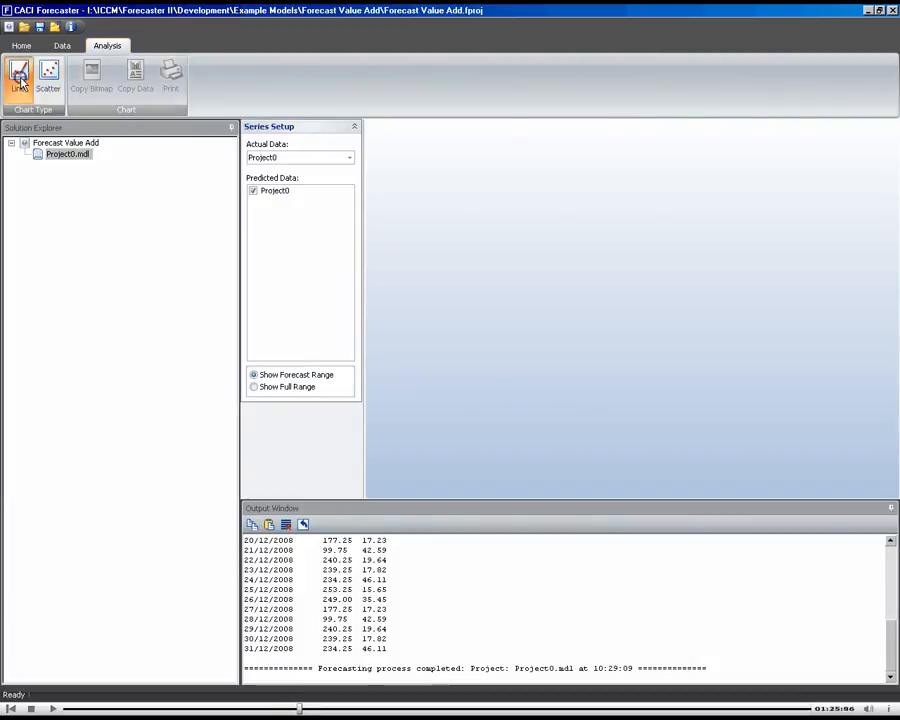
- Show a line chart of Project0's actual versus predicted calls limited to the forecast range
click(16, 72)
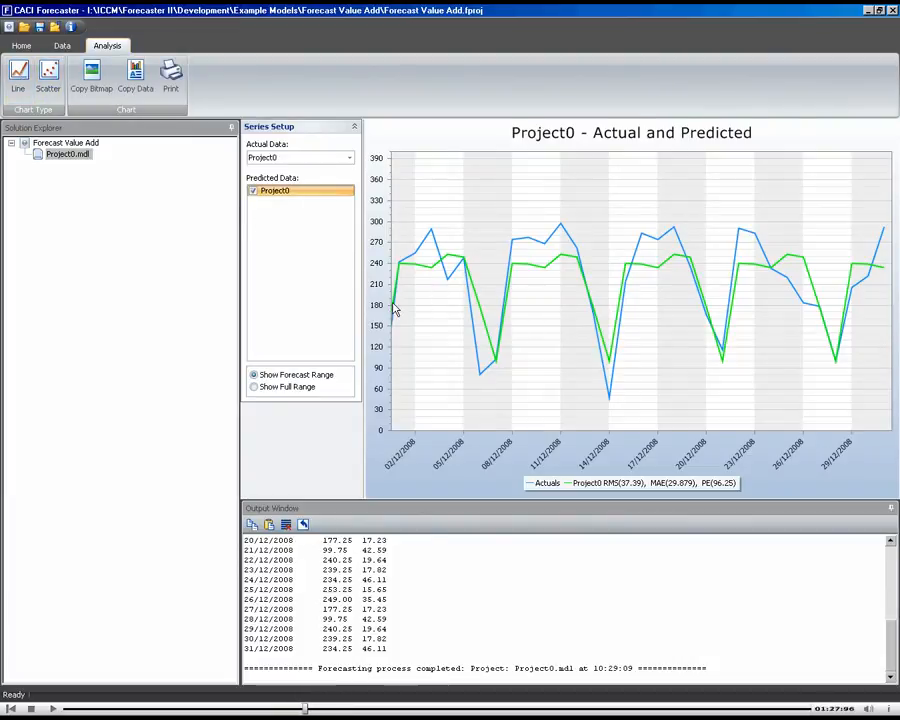
click(256, 388)
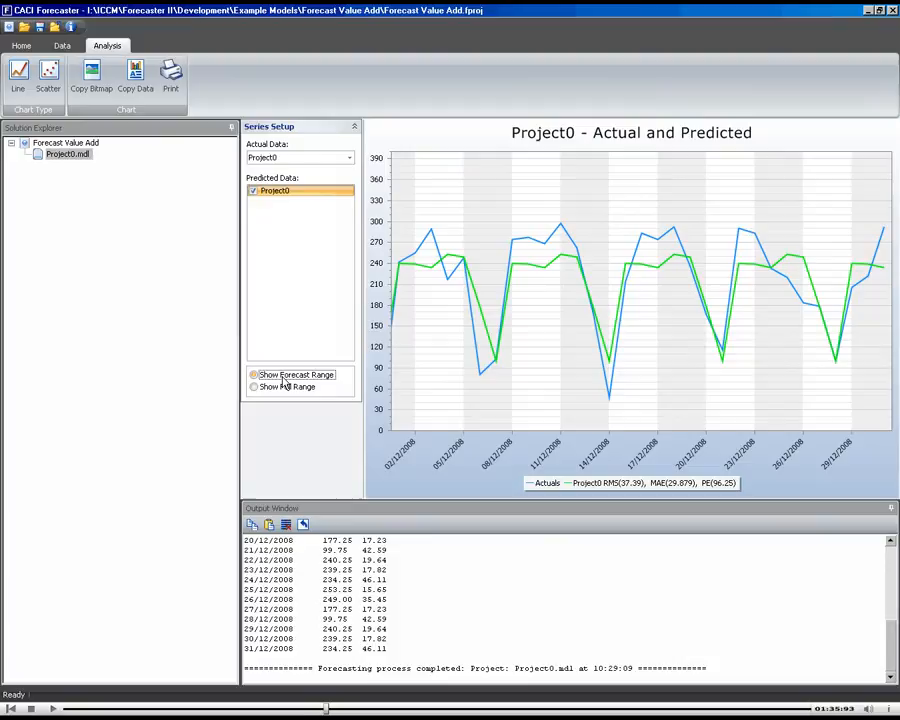
click(254, 374)
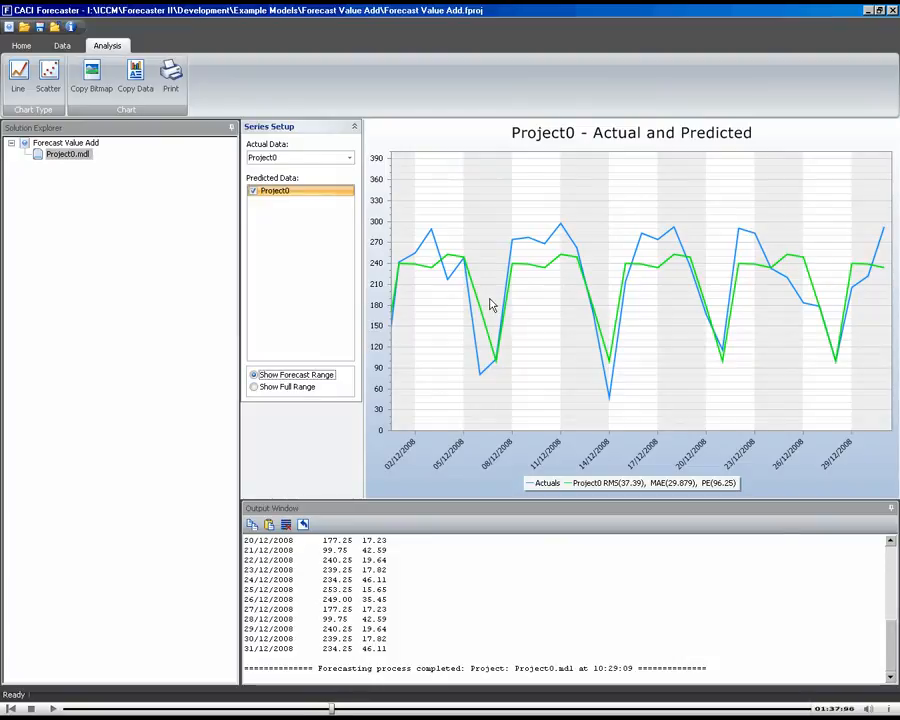
mouse_move(64, 148)
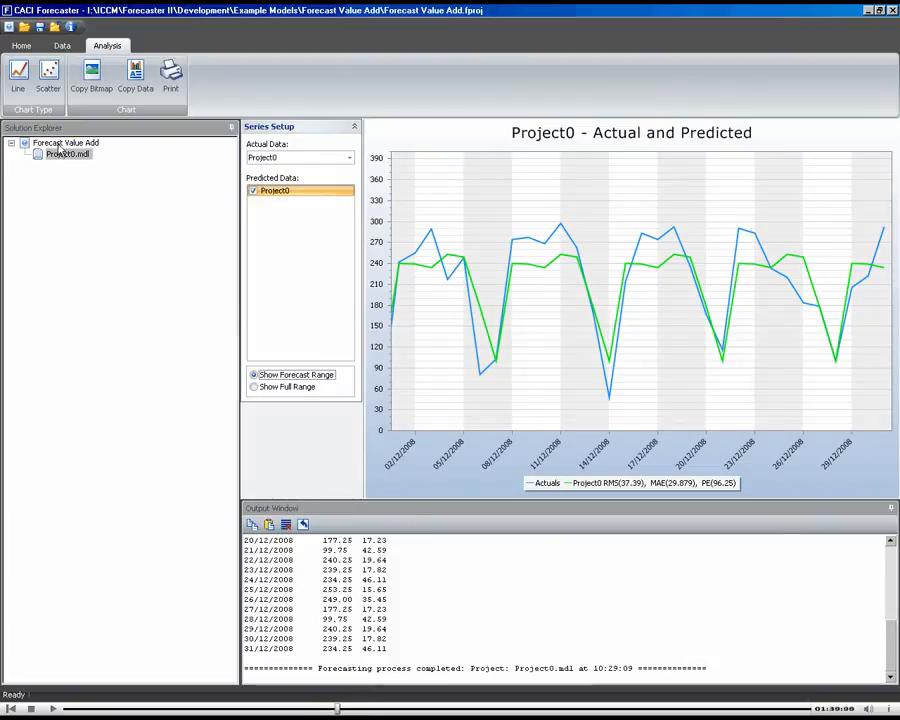
- Rename Project0 to 'Naive Model' via its properties and return to the data grid
right_click(60, 156)
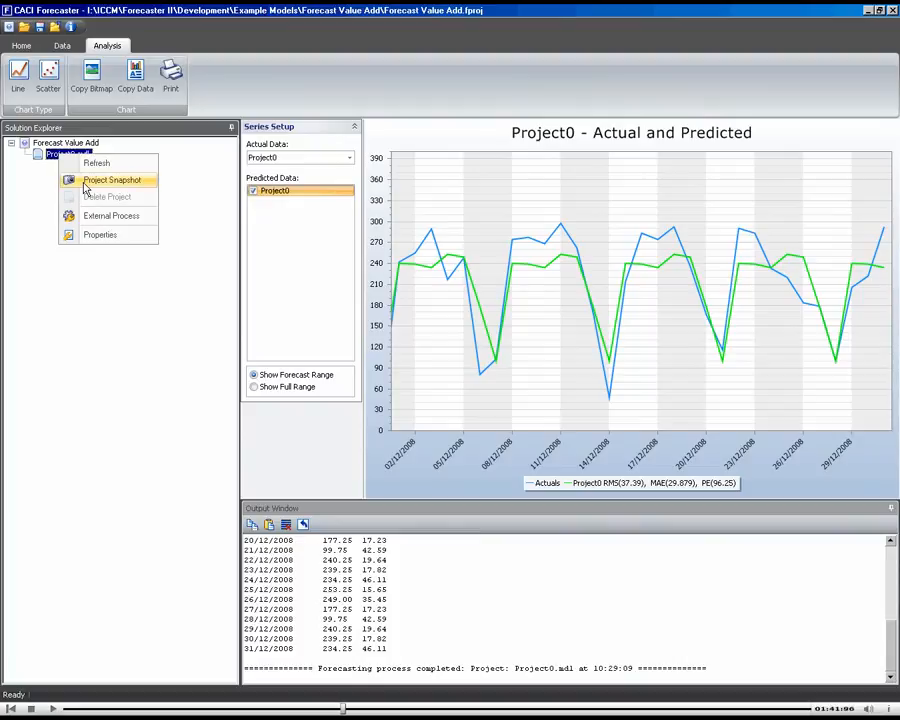
click(100, 234)
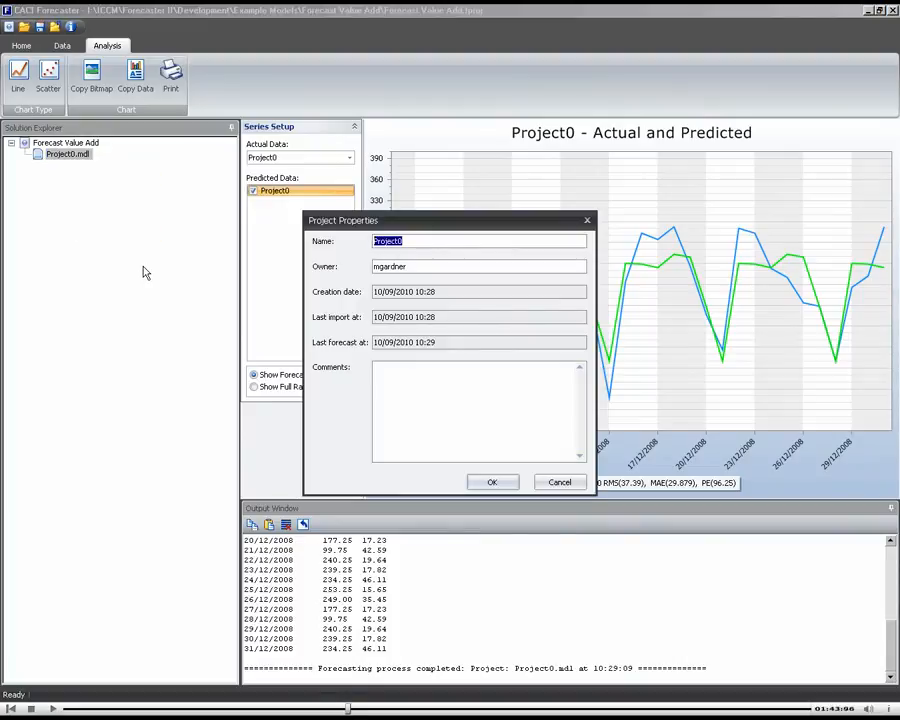
text(Nat)
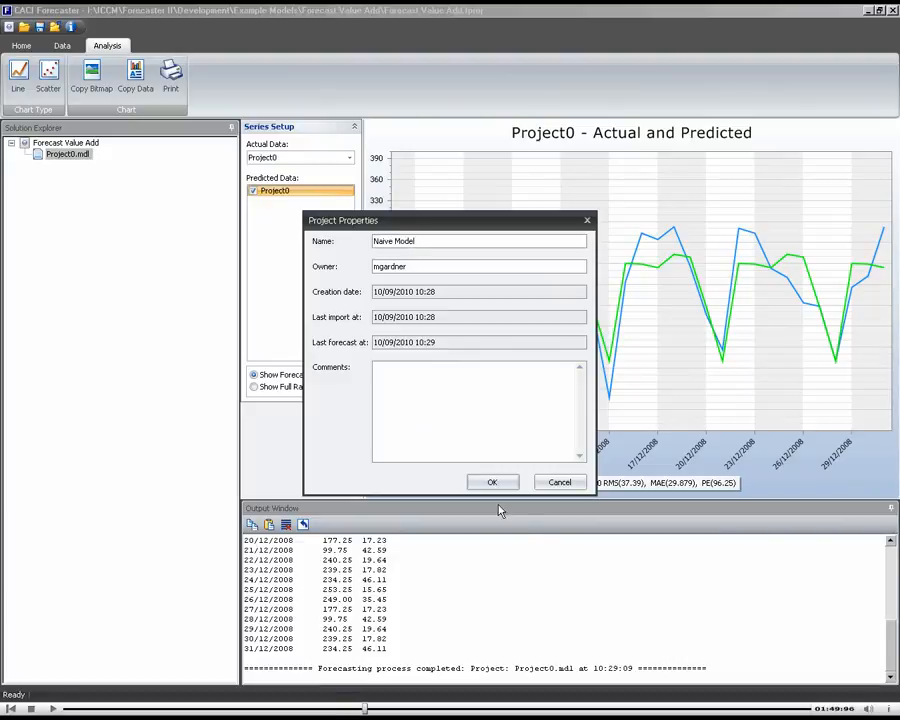
click(492, 482)
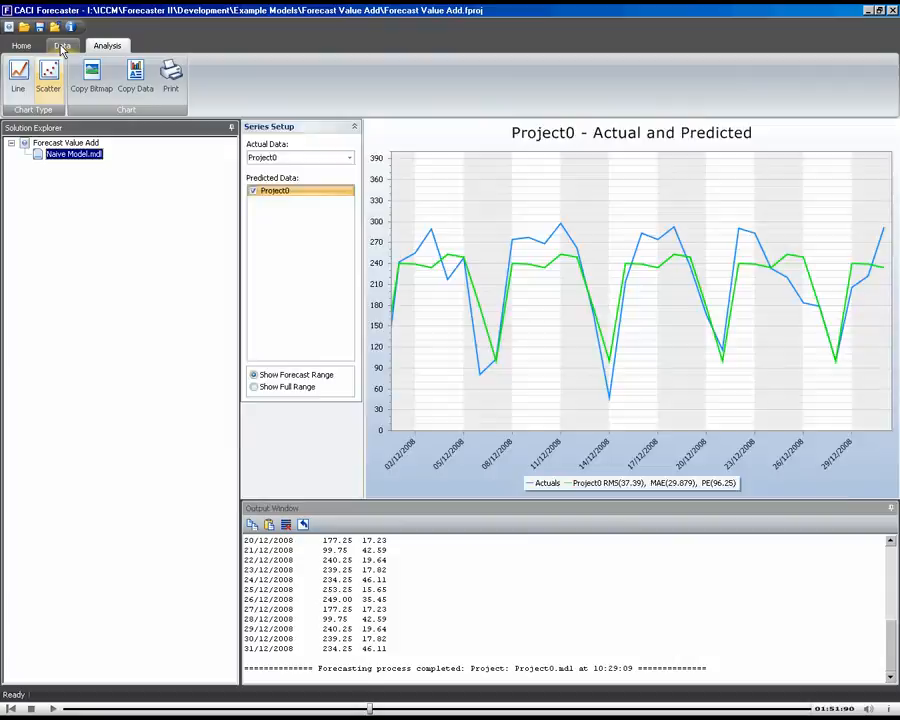
click(58, 46)
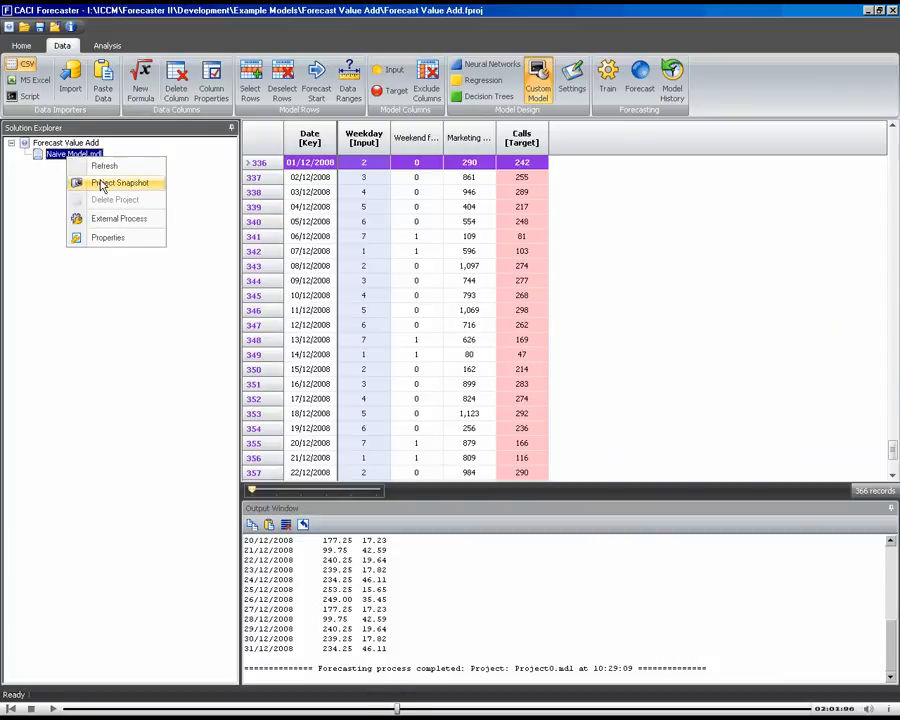
- Create a project snapshot of Naive Model and switch the snapshot's model type to Regression
click(114, 184)
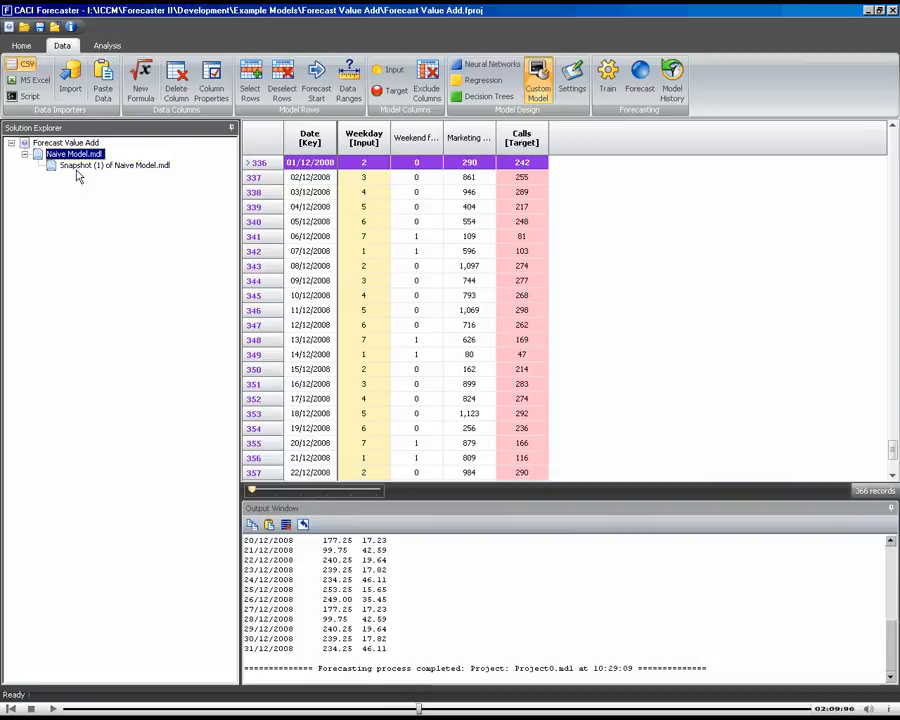
click(114, 176)
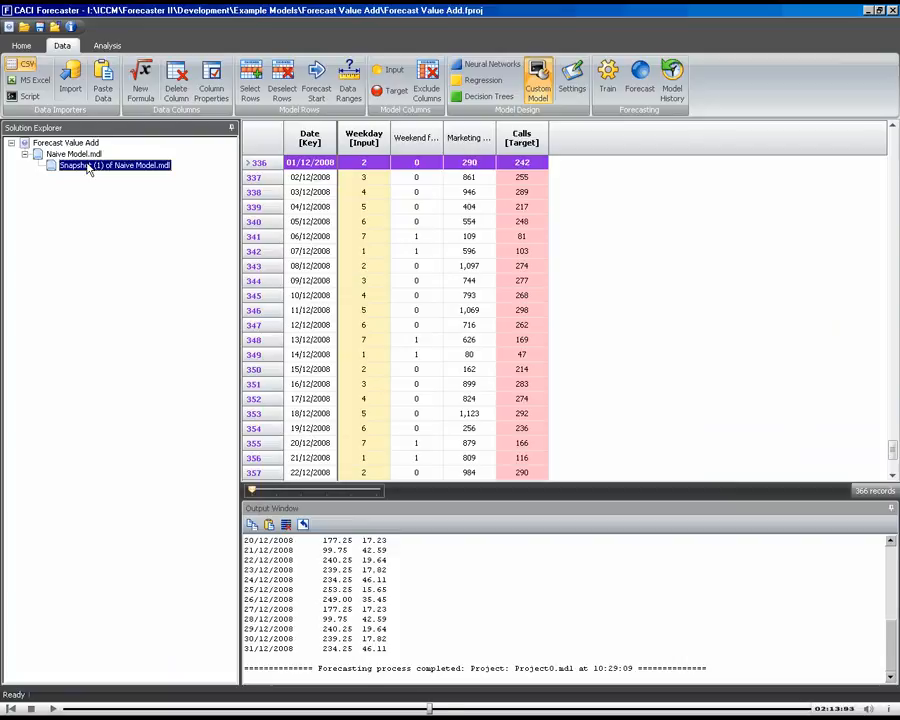
click(470, 138)
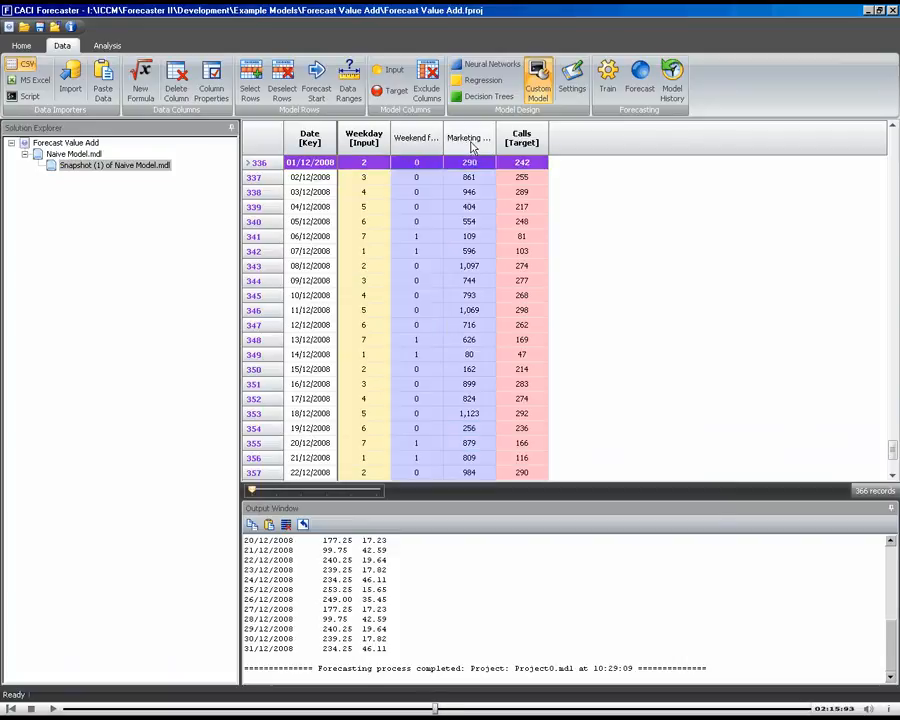
mouse_move(388, 72)
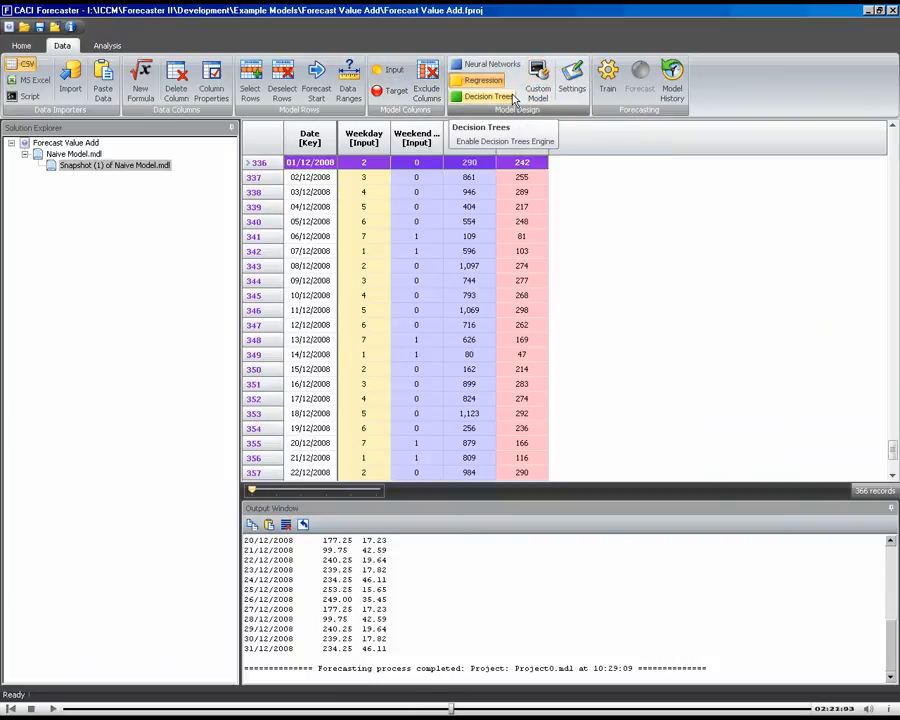
- Rename the snapshot project to 'Regression Model' via its properties
right_click(112, 180)
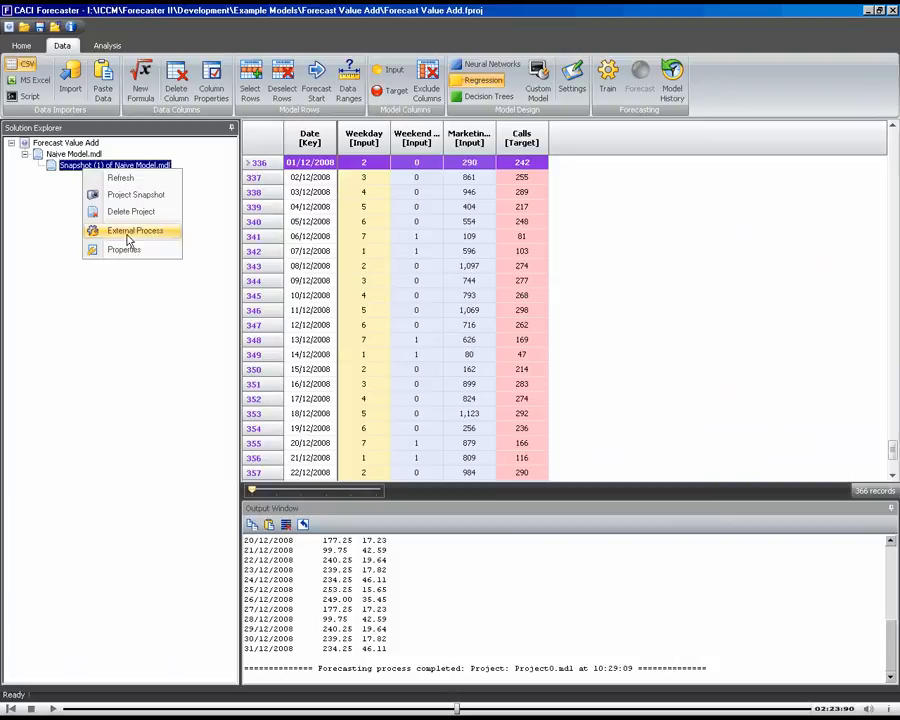
click(126, 248)
text(Regression Model)
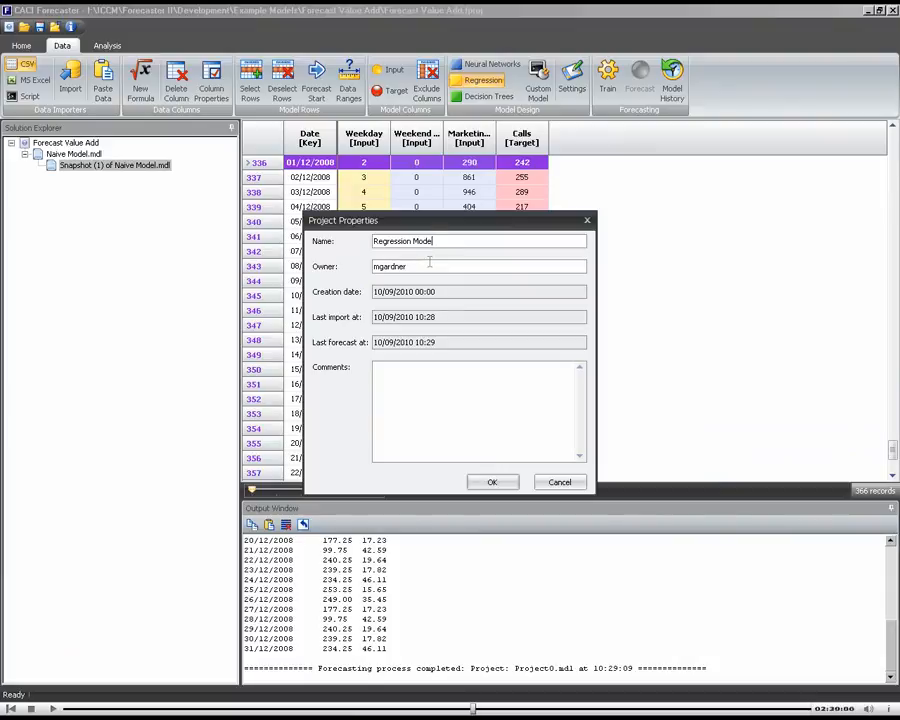
click(492, 482)
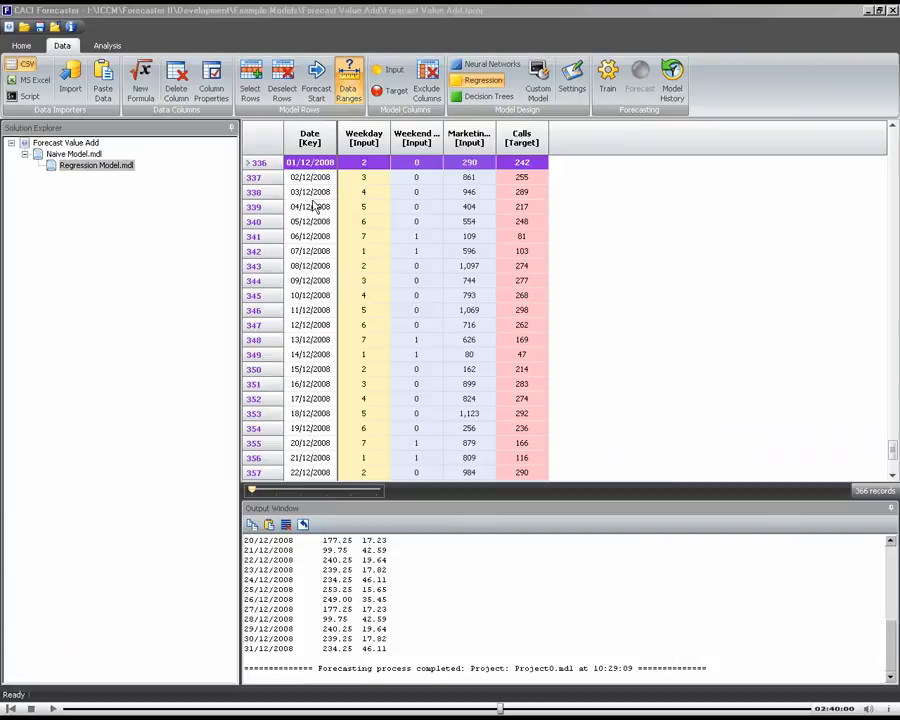
- Train the Regression Model, generate its forecast, and switch to the analysis charts
click(348, 72)
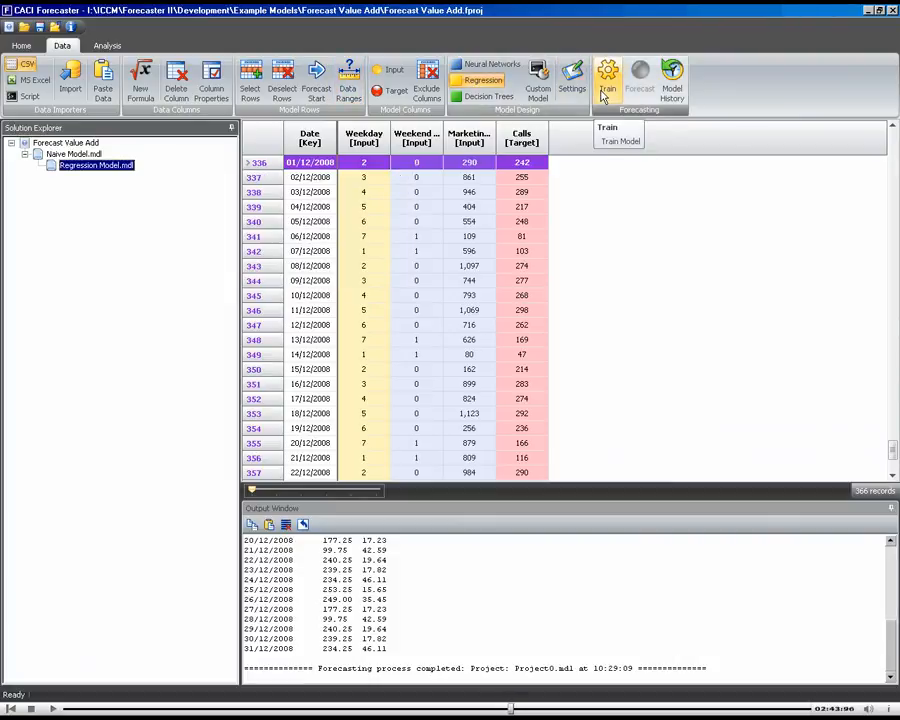
click(610, 76)
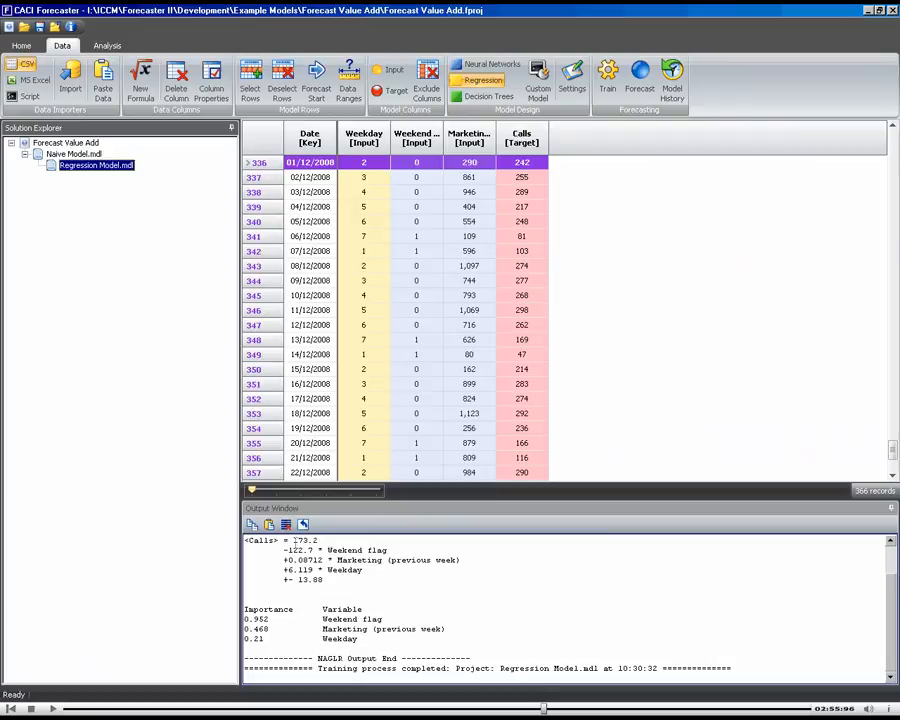
double_click(356, 550)
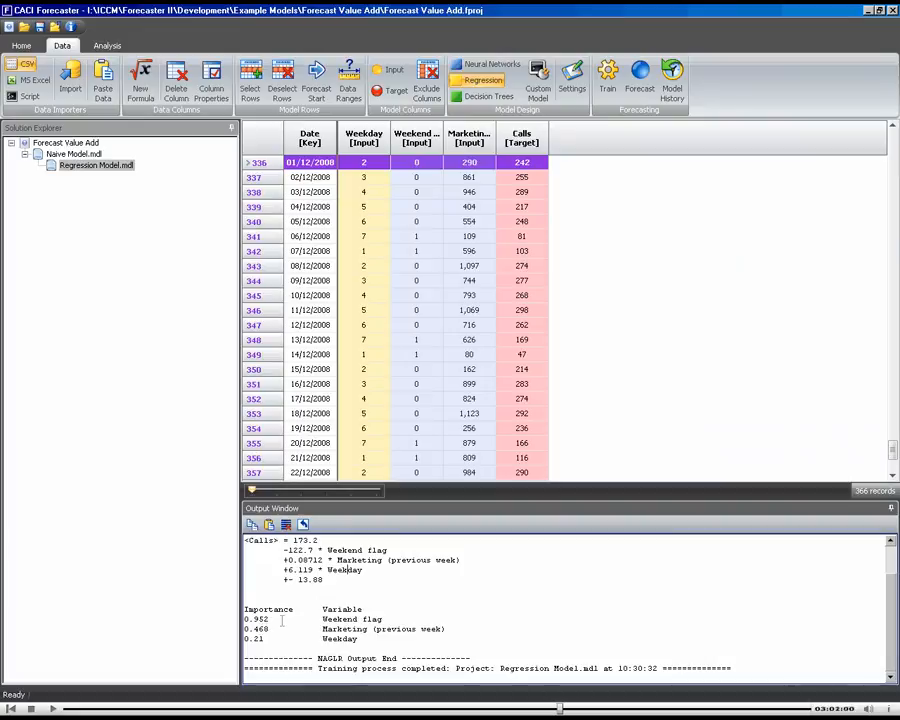
mouse_move(356, 510)
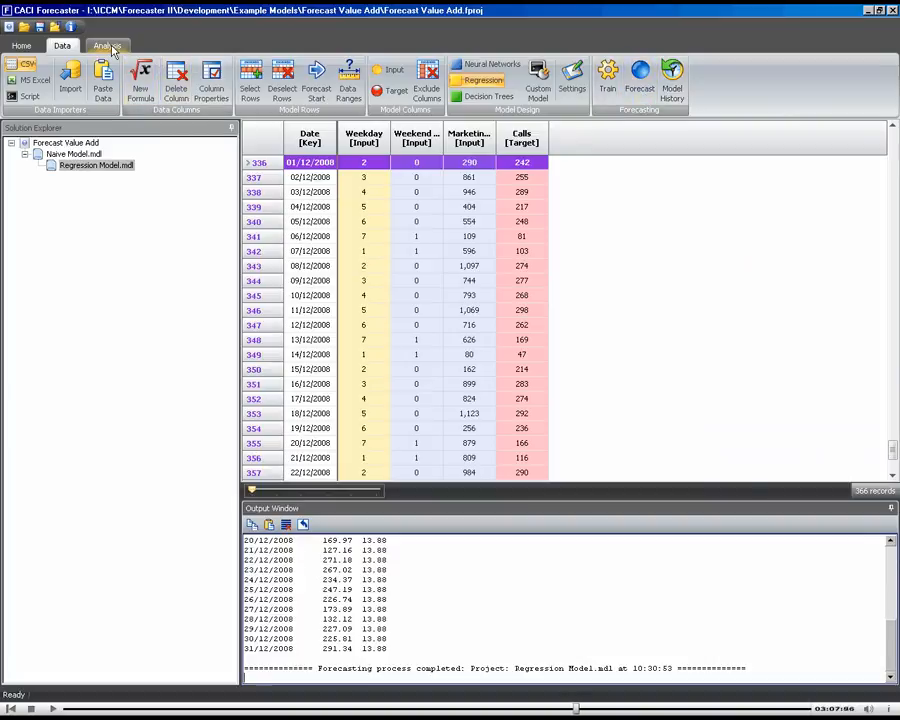
click(104, 44)
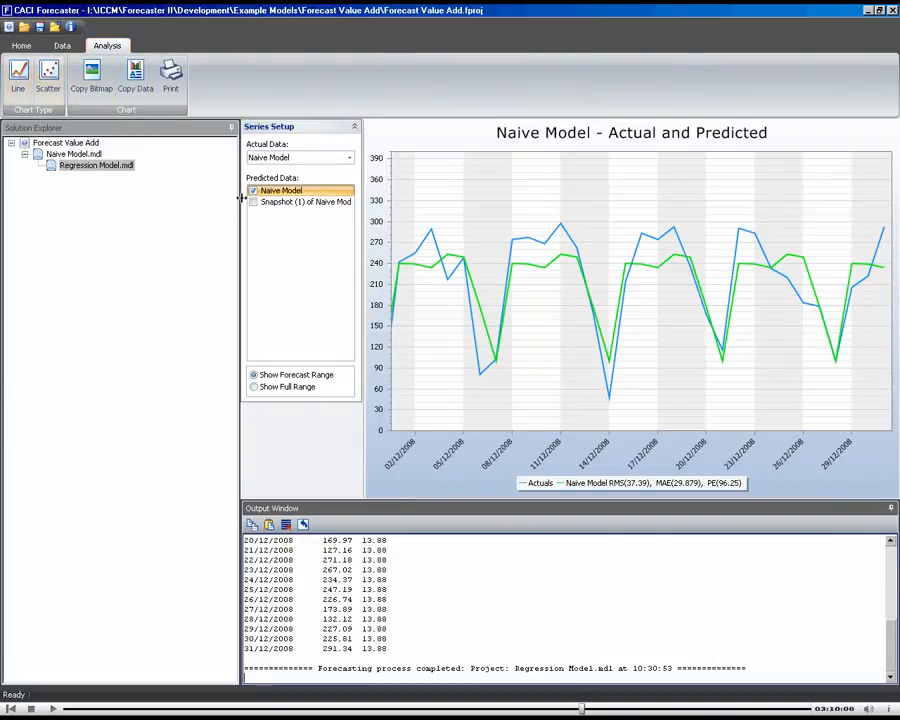
- Tick Regression Model under Predicted Data so its predictions overlay the Naive Model on the chart
click(252, 200)
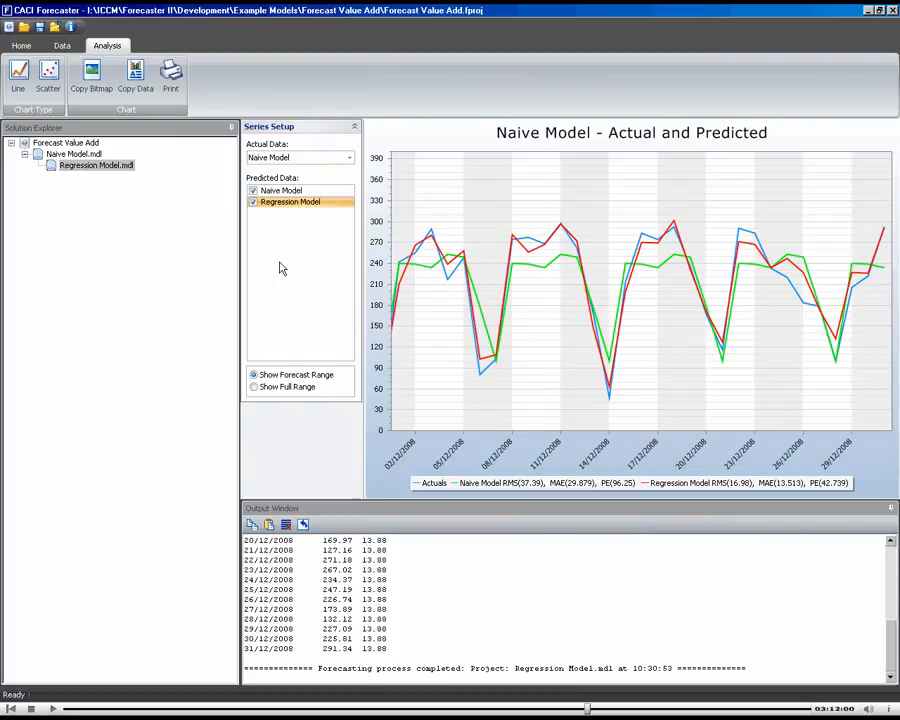
mouse_move(414, 252)
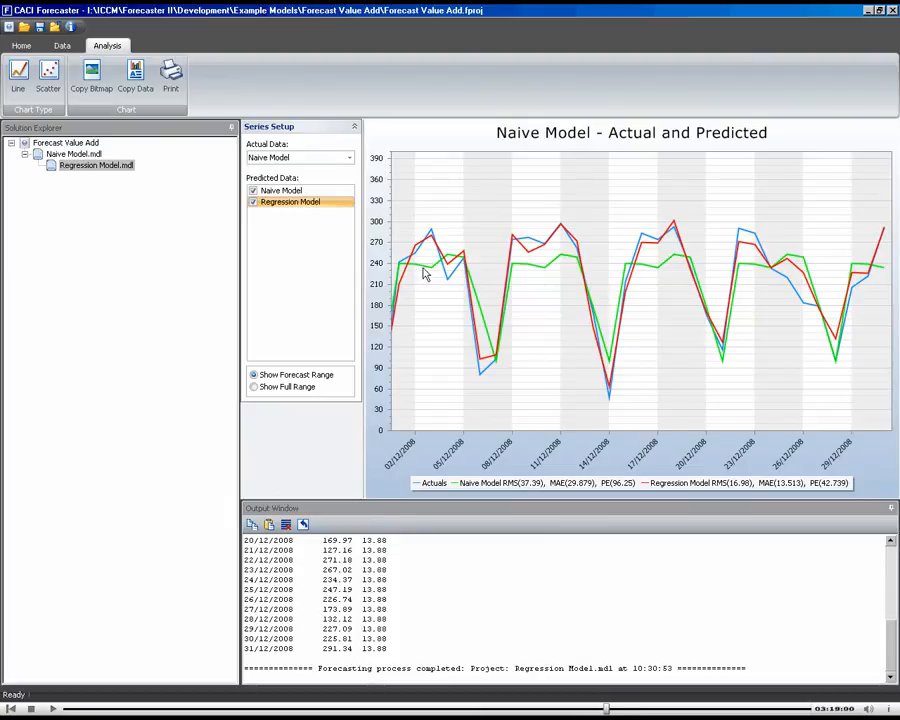
mouse_move(482, 384)
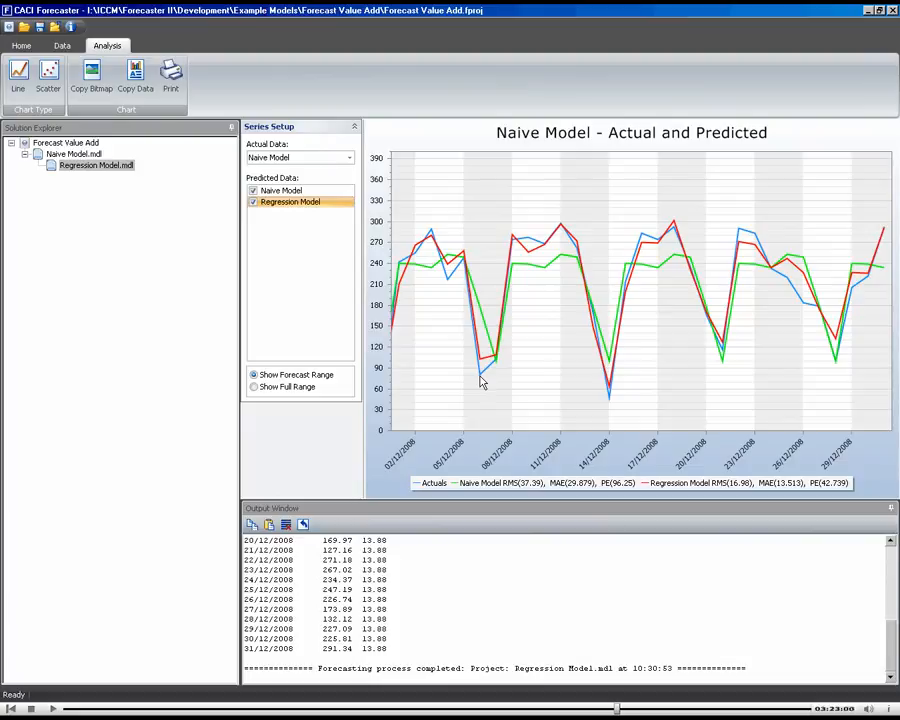
mouse_move(524, 490)
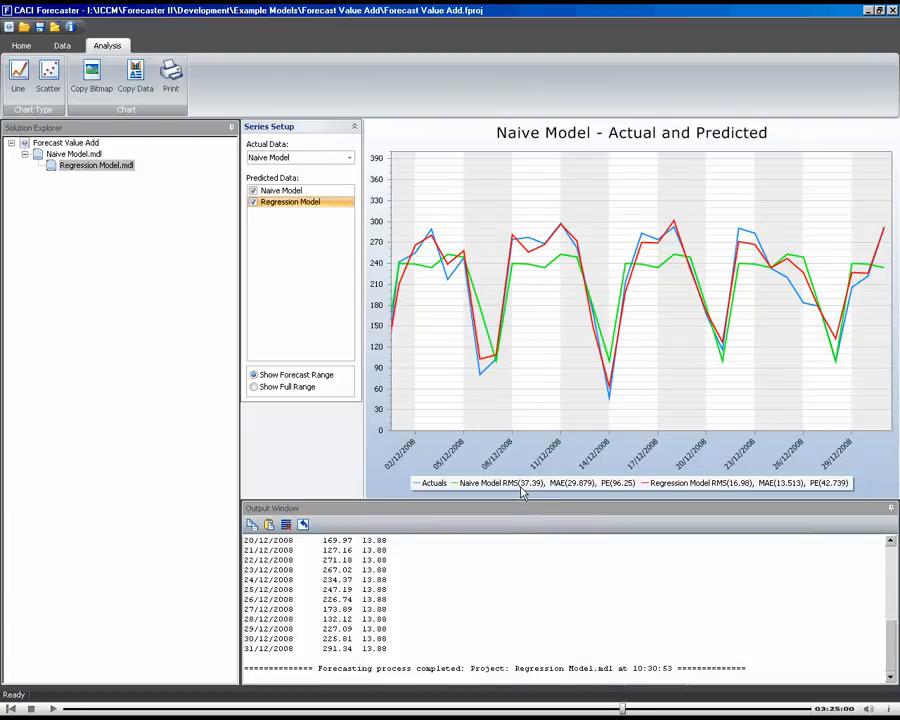
mouse_move(524, 492)
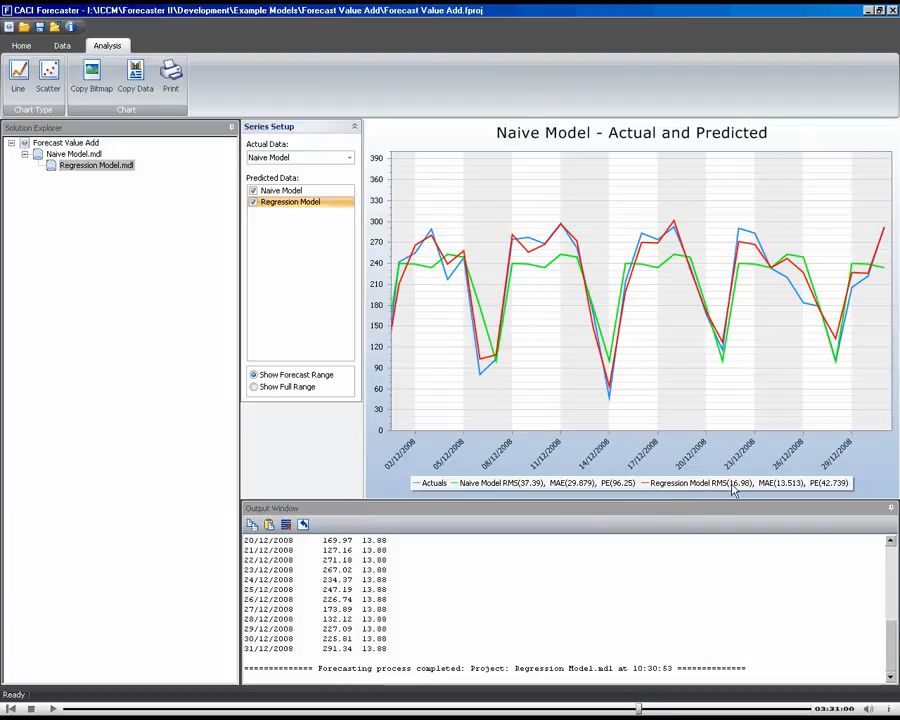
mouse_move(580, 480)
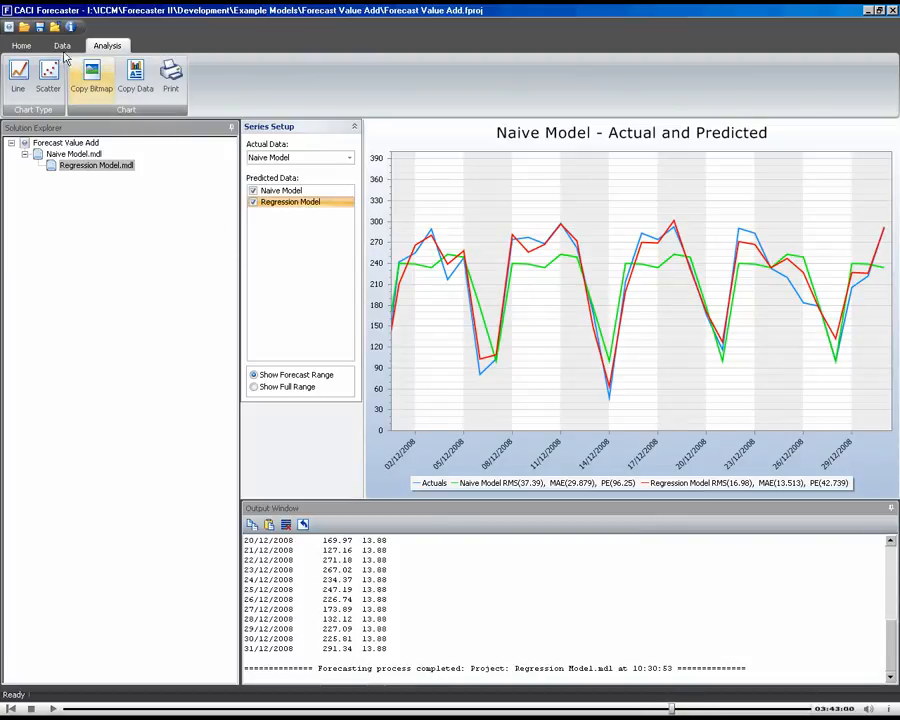
- Back in the Data view, delete the extra Regression Model snapshot projects via Delete Project
click(56, 44)
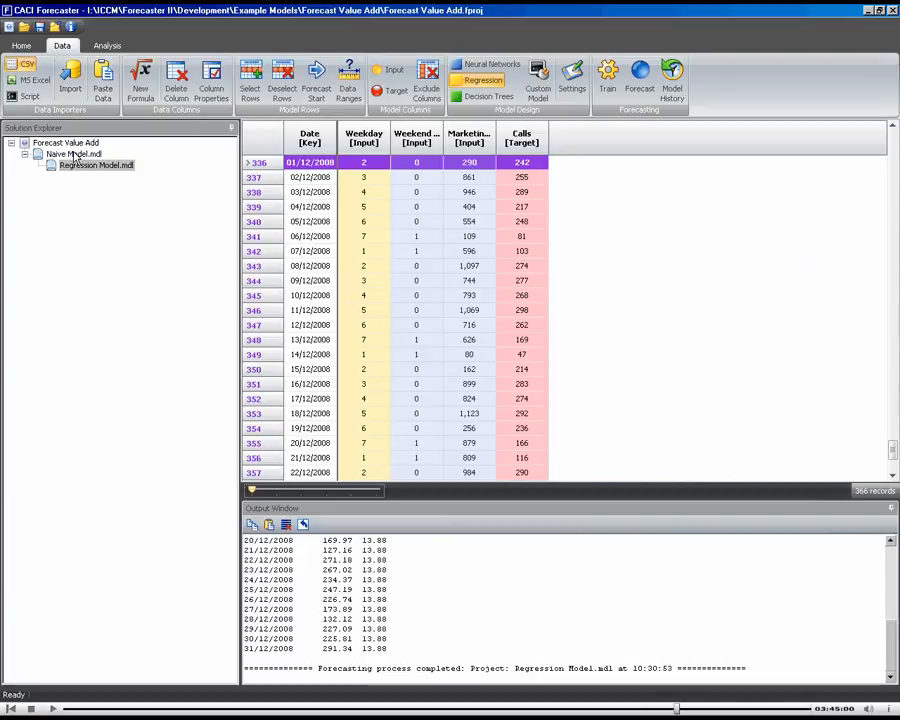
right_click(96, 166)
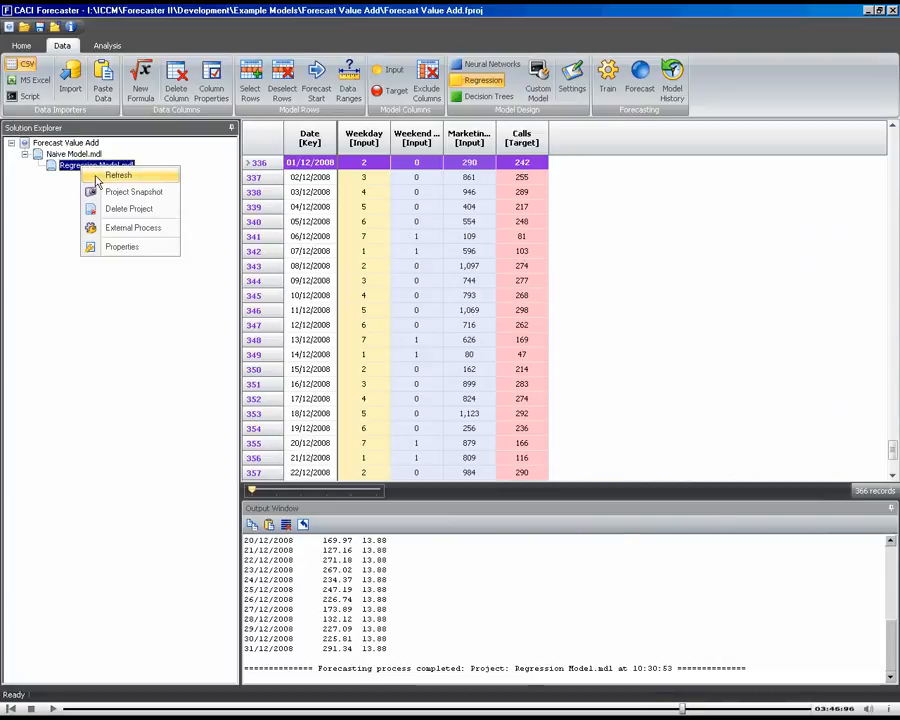
click(130, 192)
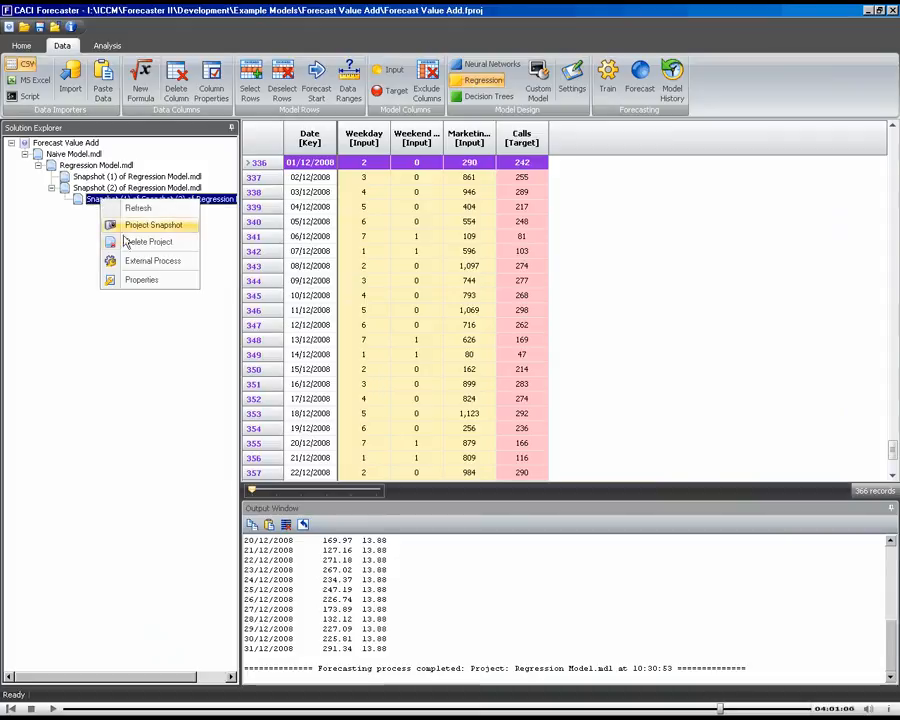
mouse_move(156, 244)
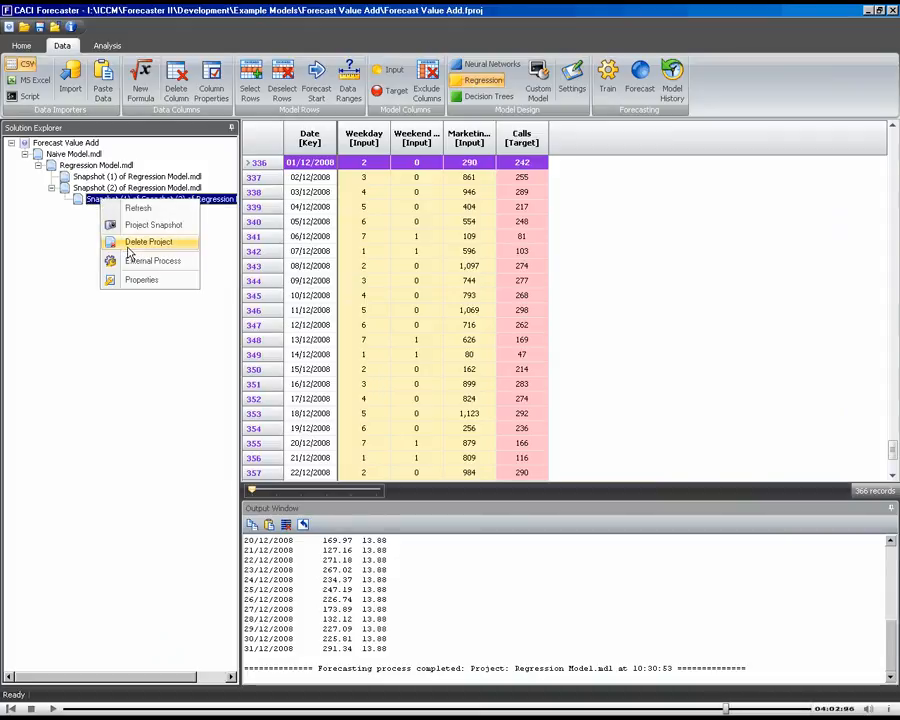
click(146, 244)
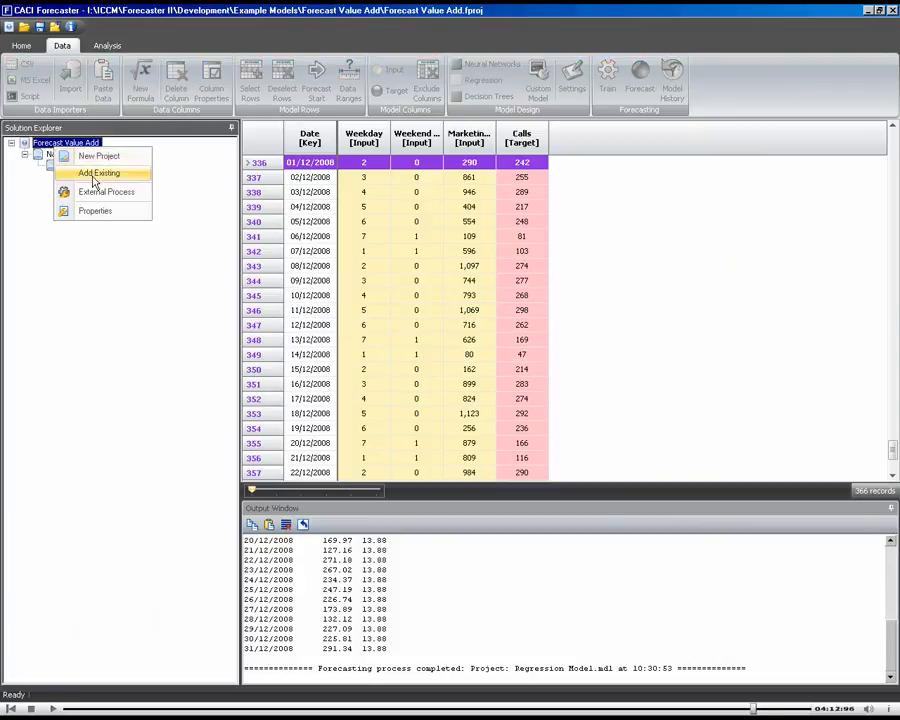
- Run the Forecast Value Add script as an External Process on the solution, producing the RMS-error bar chart PDF
click(106, 192)
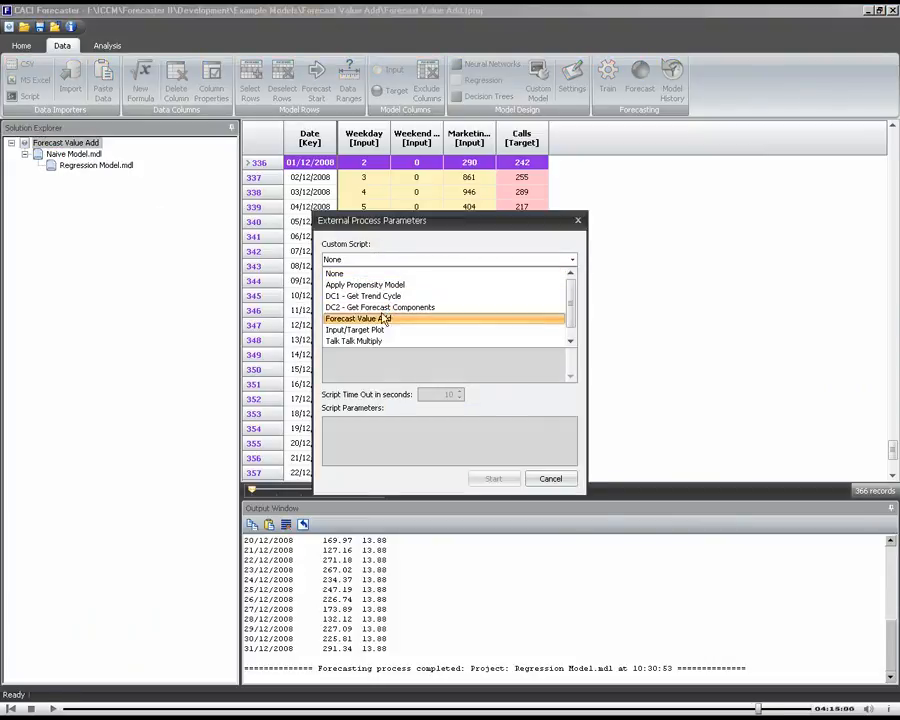
click(360, 318)
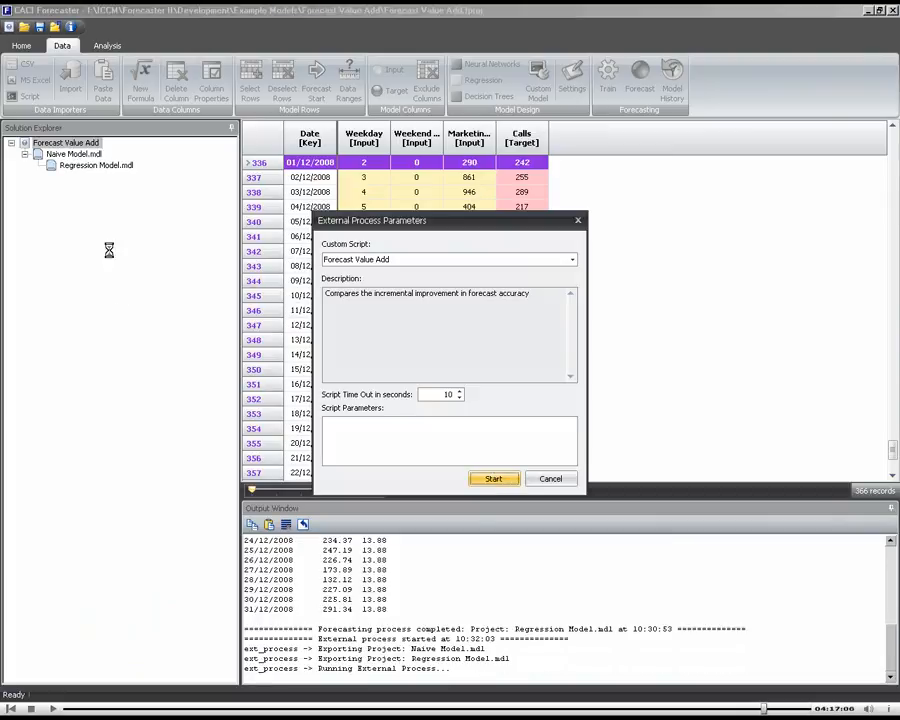
mouse_move(248, 300)
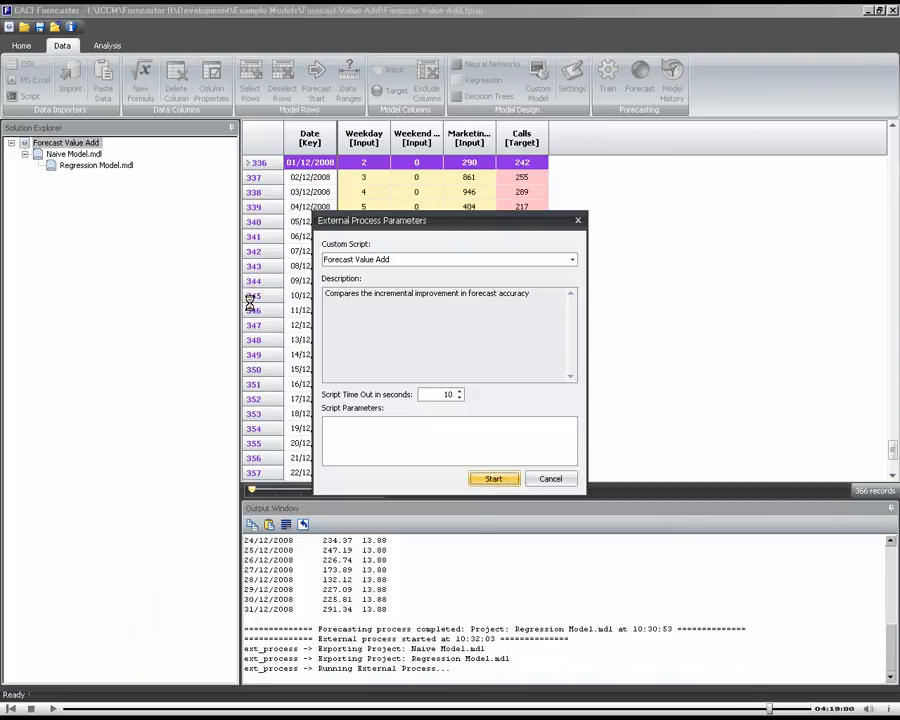
click(492, 478)
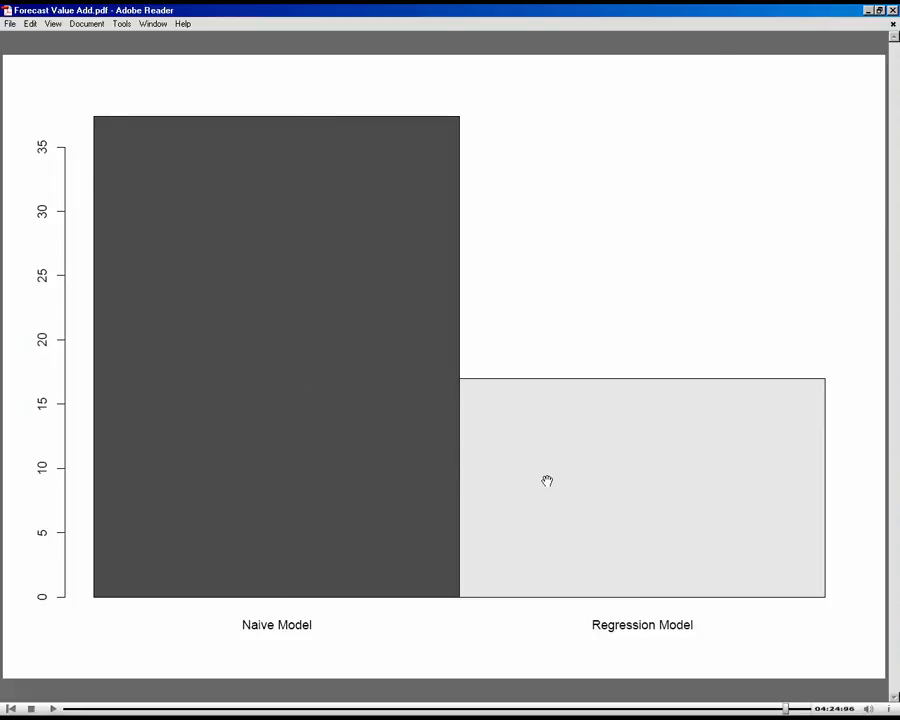
mouse_move(500, 448)
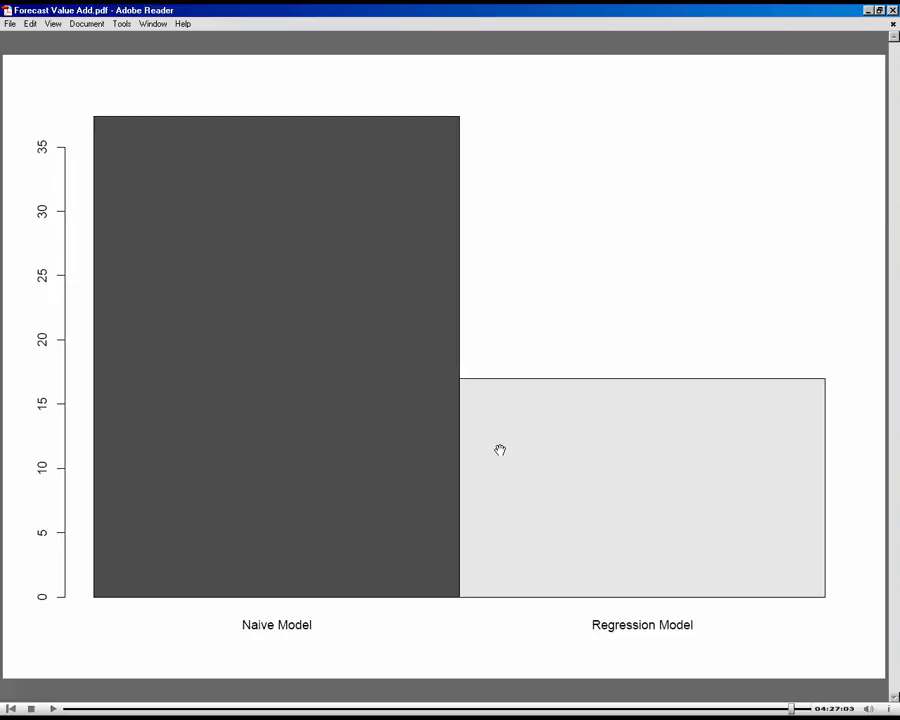